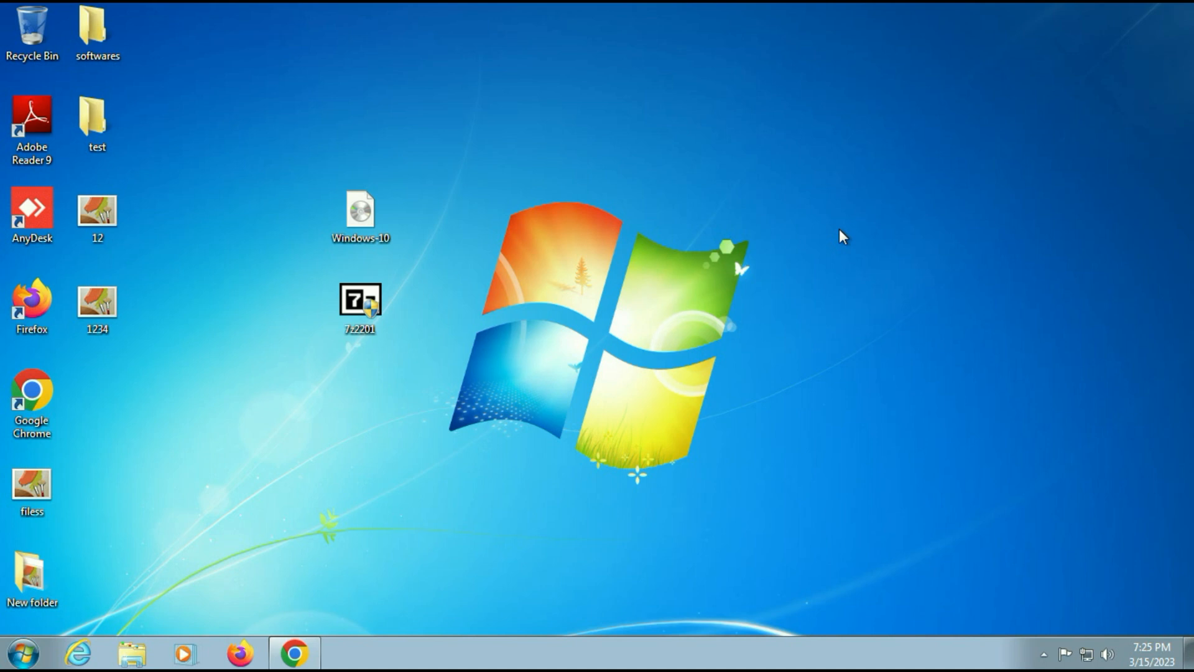
mouse_move(430, 137)
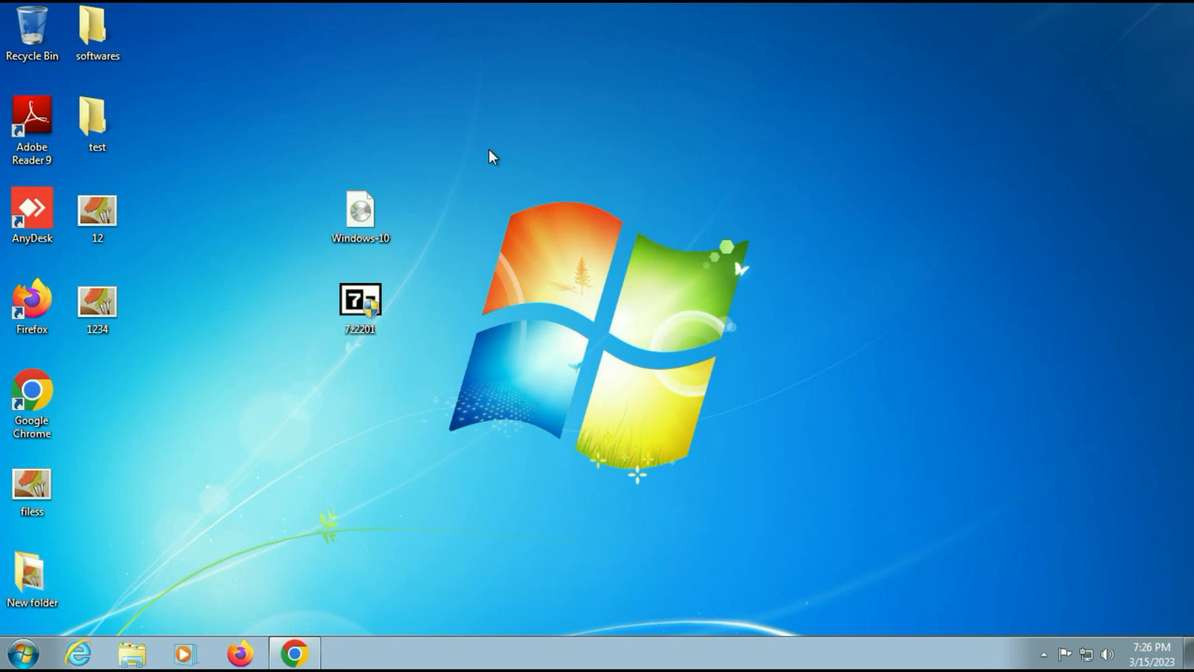
mouse_move(353, 160)
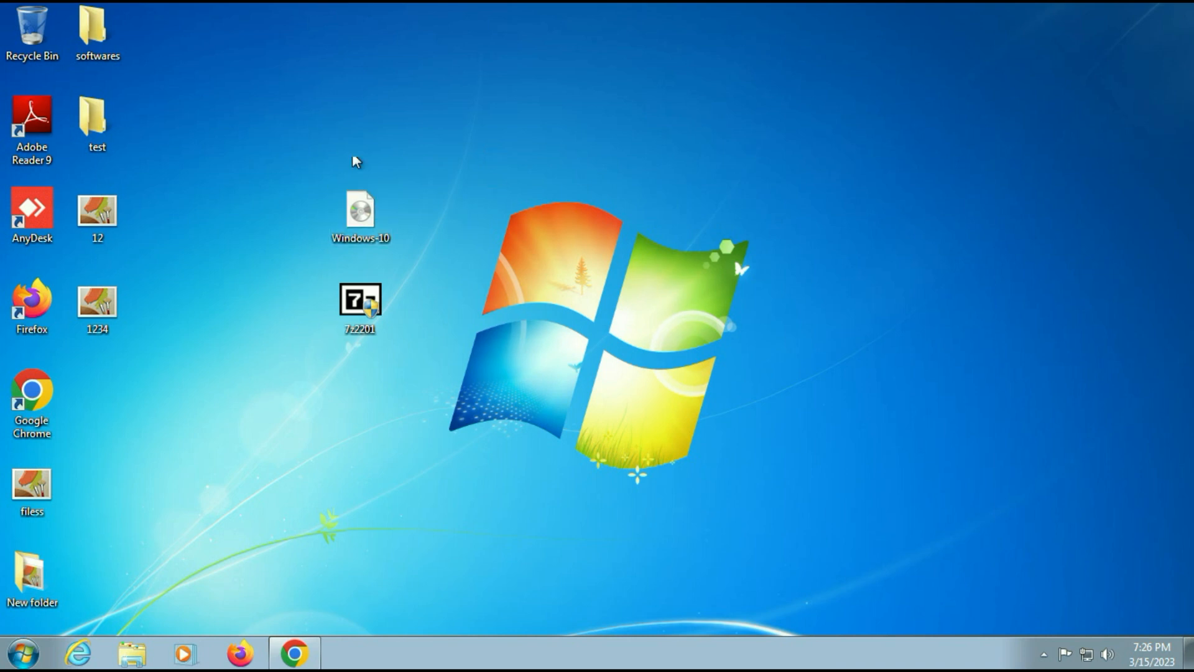
- Open 7-zip.org's Windows download table from the Google results, then close Chrome
left_click(363, 214)
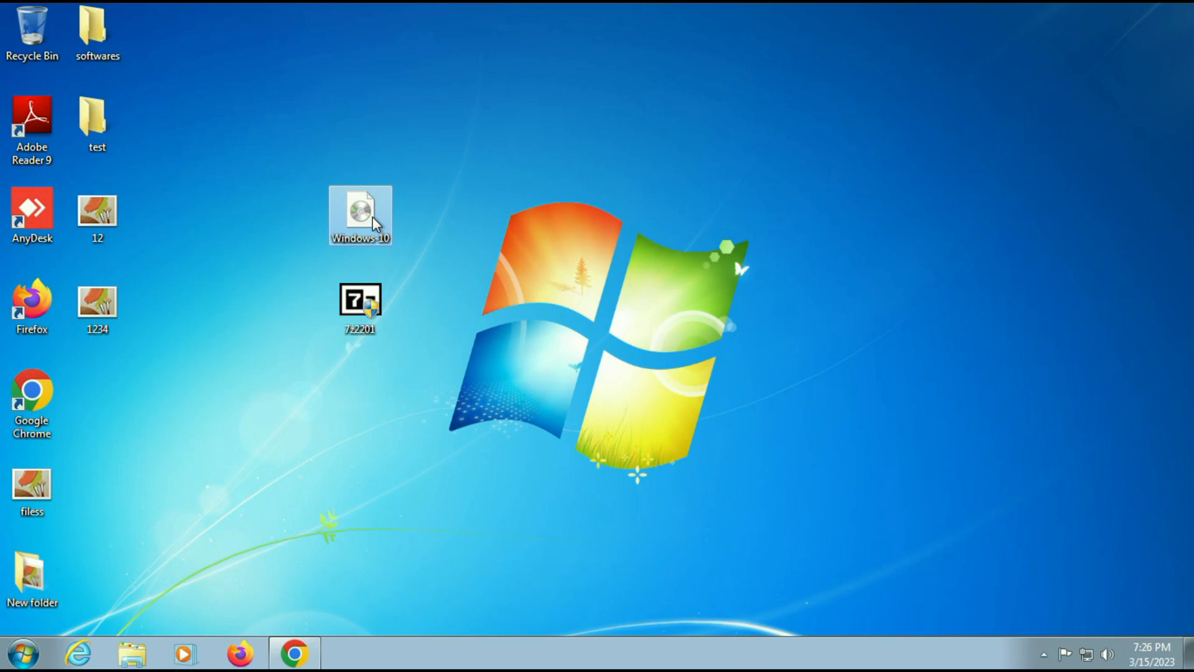
left_click(361, 306)
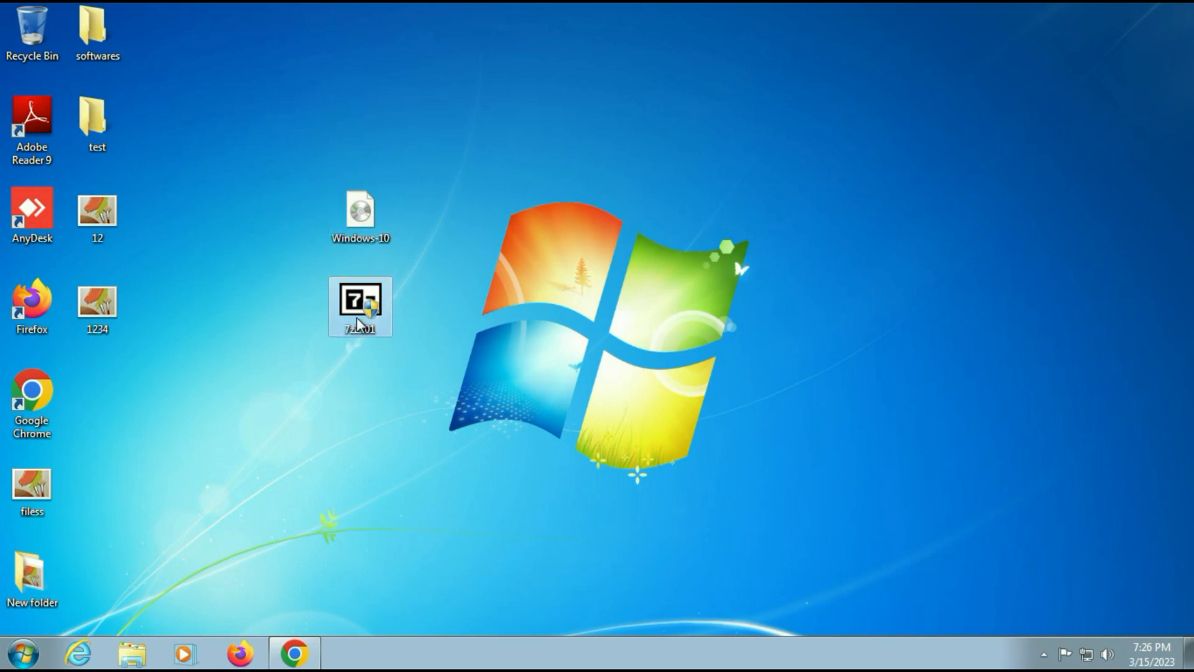
mouse_move(353, 323)
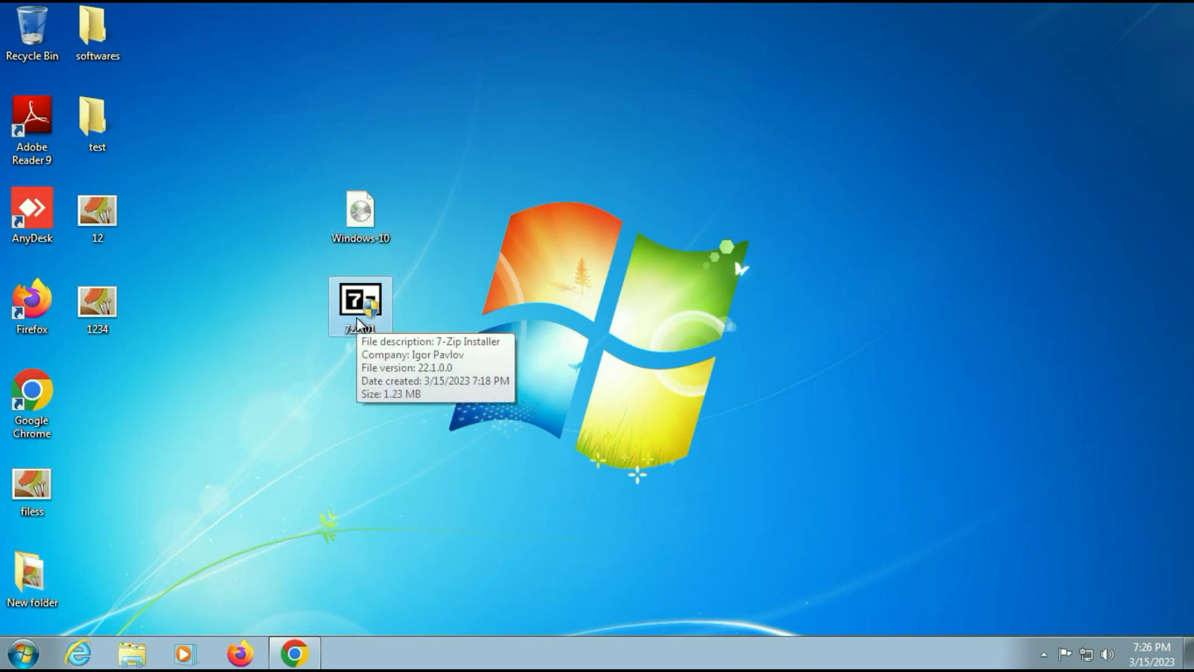
left_click(294, 653)
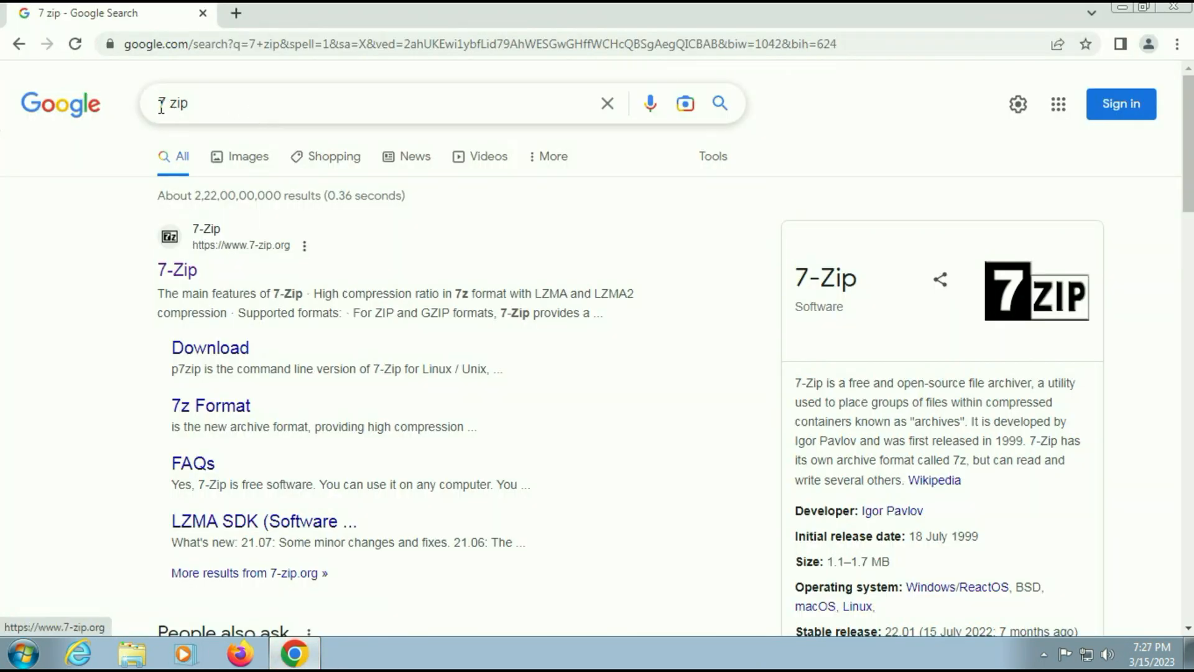
mouse_move(160, 269)
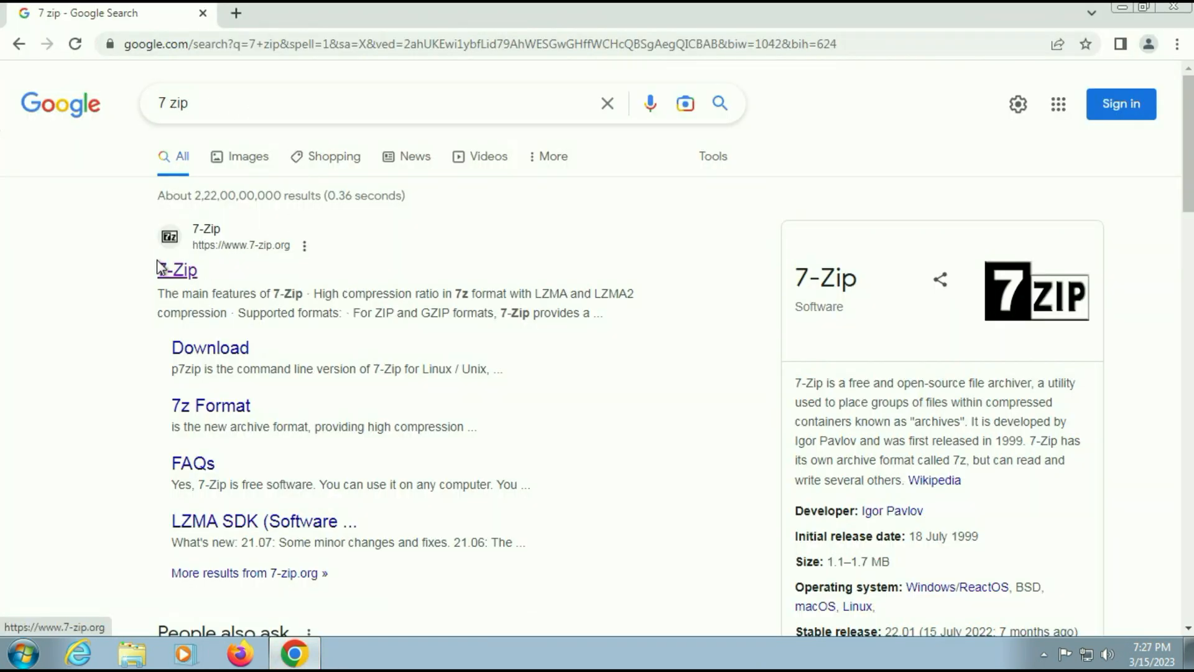
left_click(177, 270)
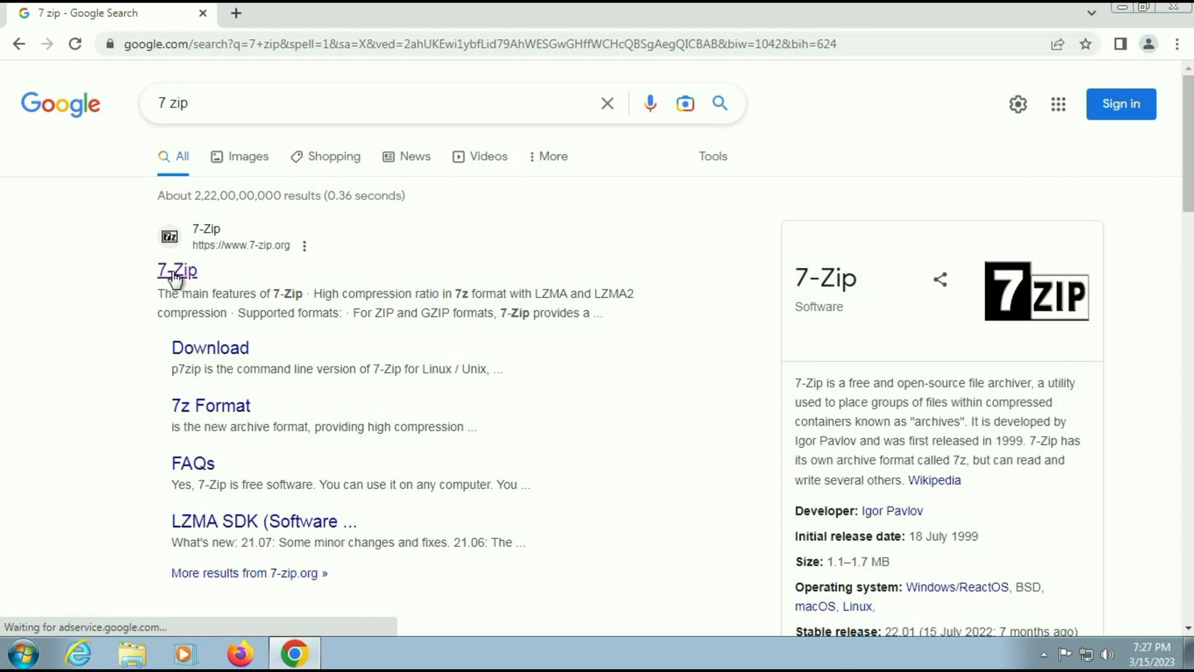
left_click(177, 271)
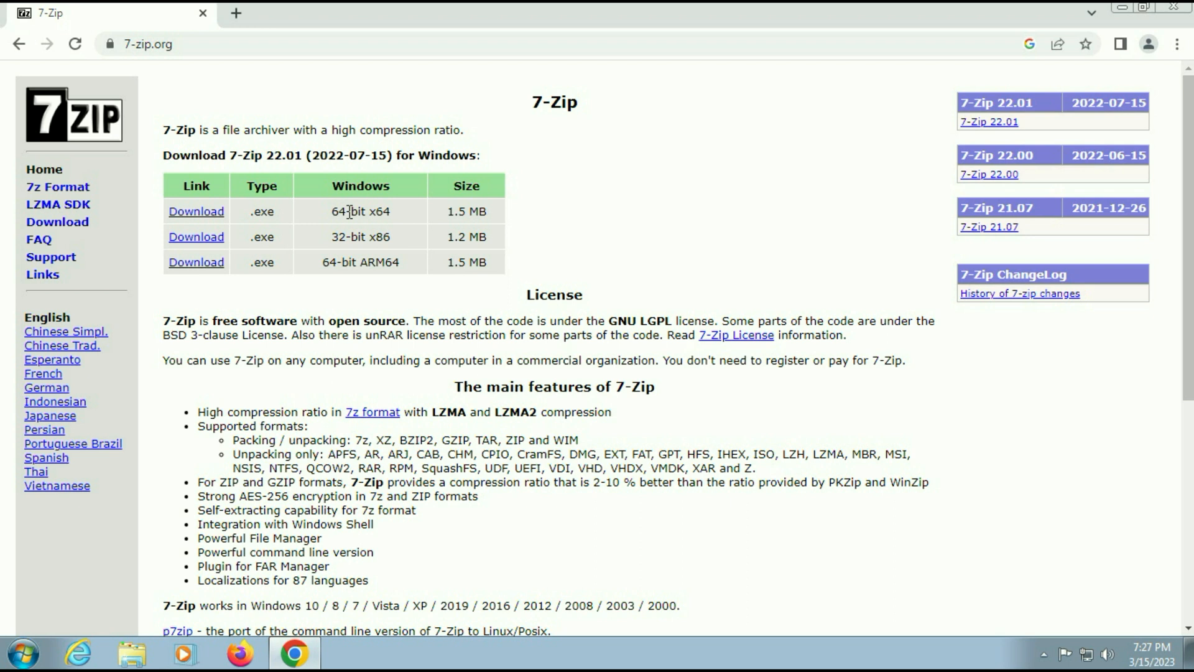
mouse_move(333, 237)
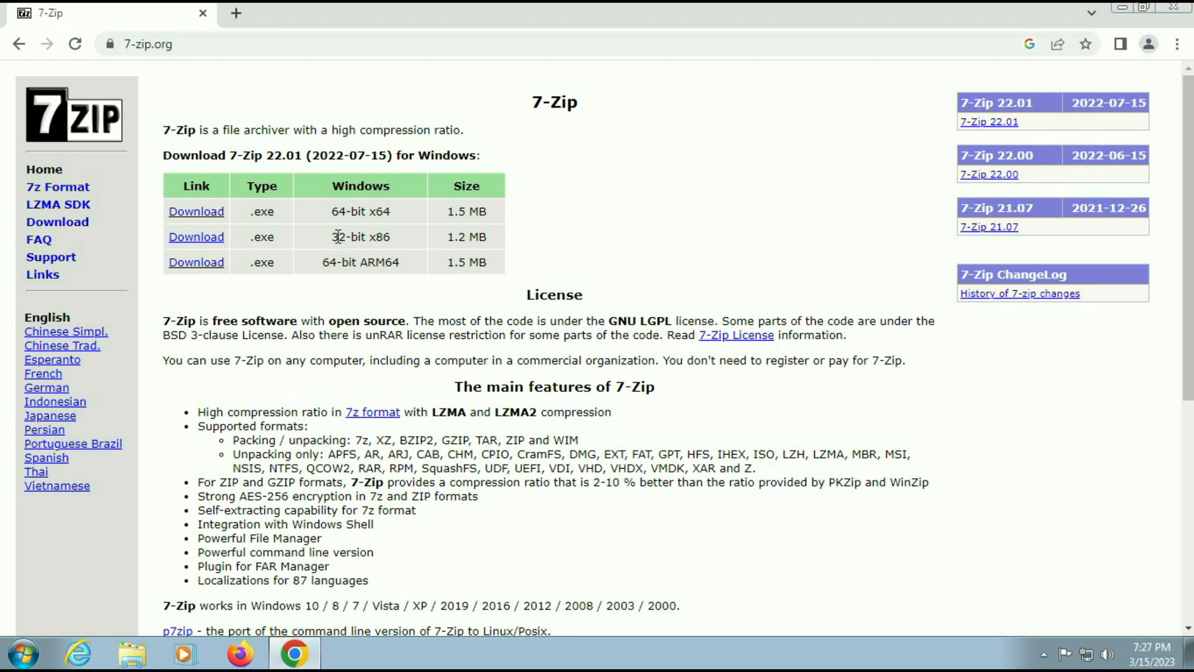
mouse_move(304, 240)
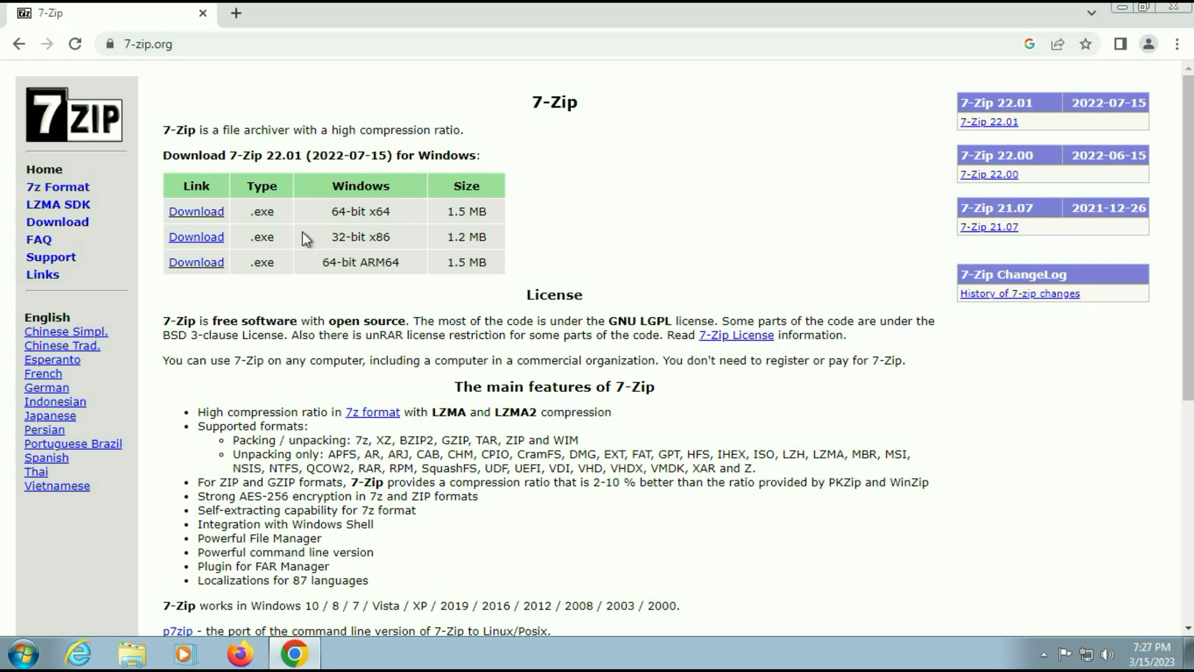
left_click(196, 212)
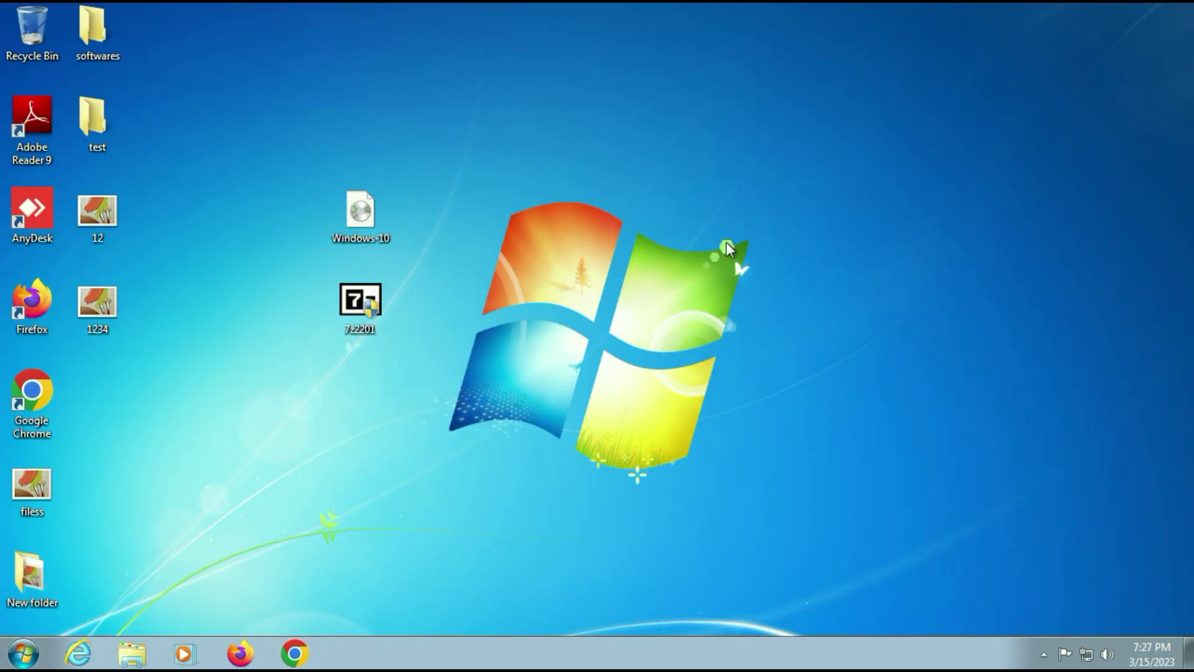
mouse_move(570, 178)
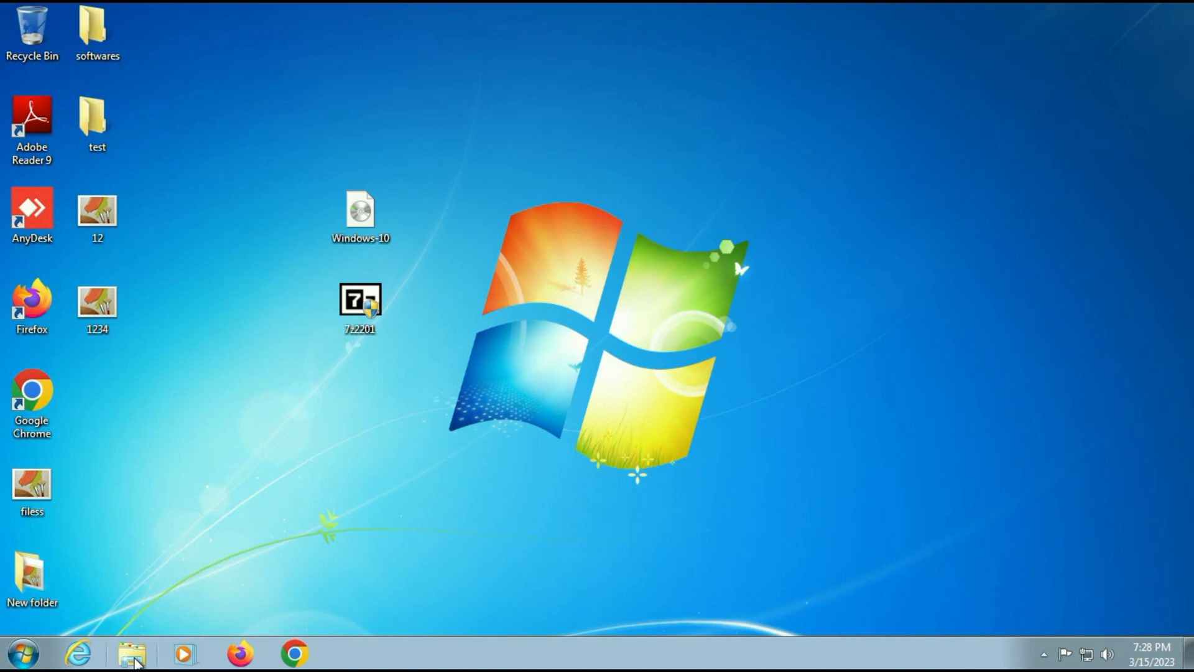
left_click(127, 650)
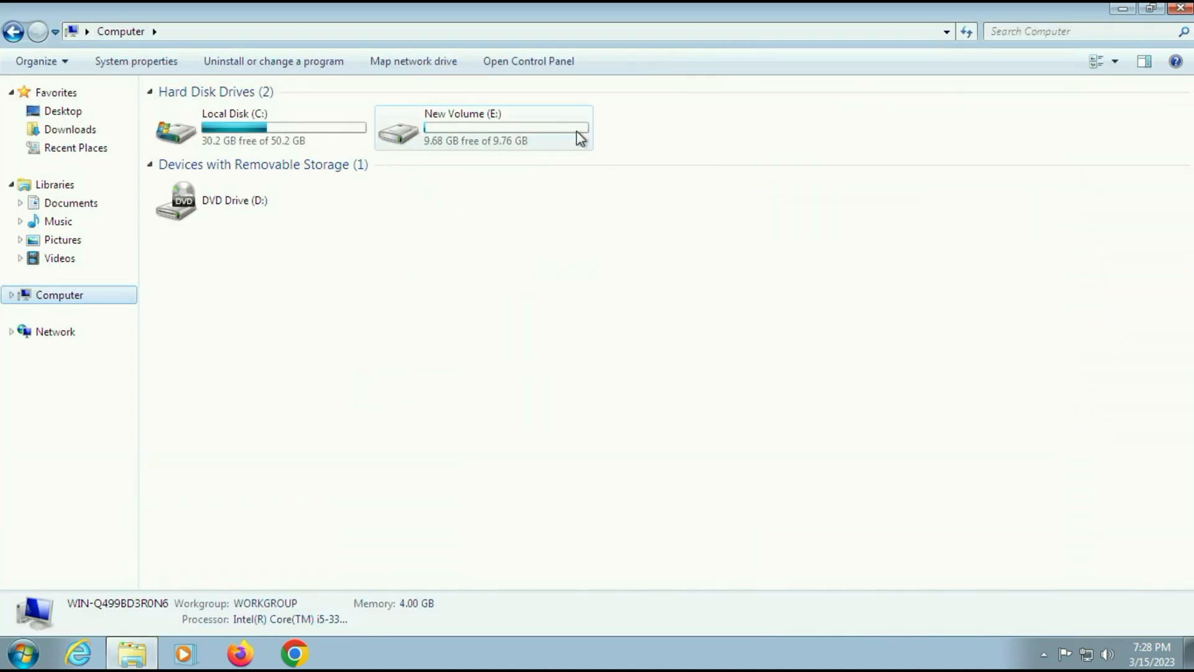
double_click(486, 128)
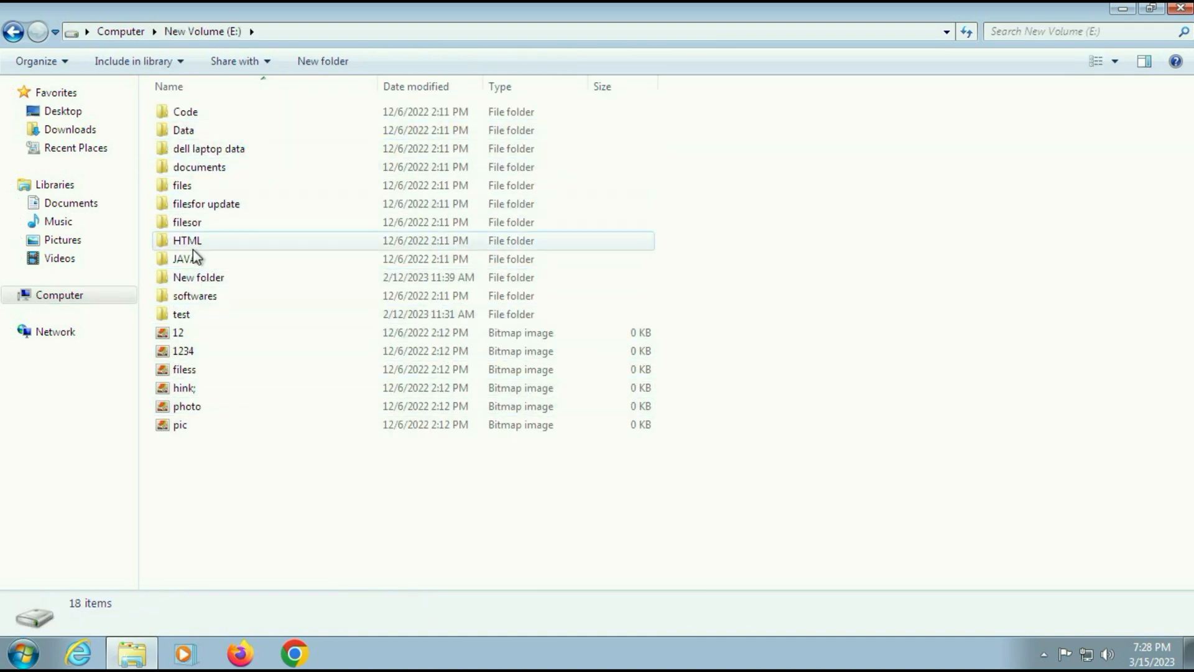
left_click(13, 32)
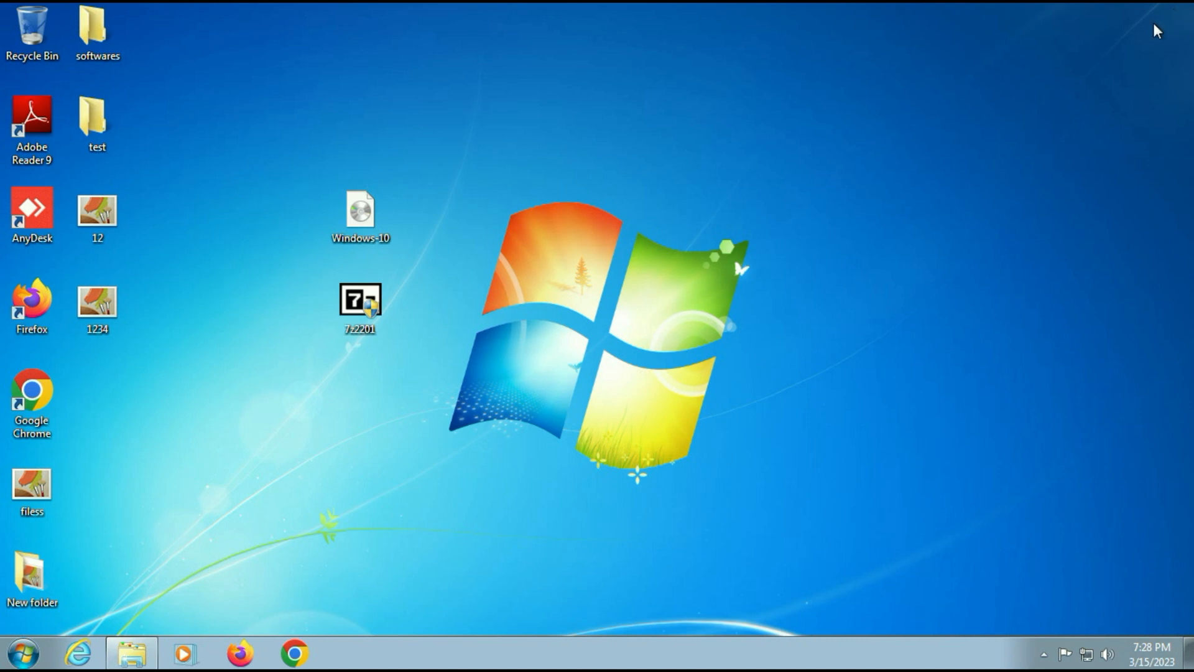
left_click(24, 658)
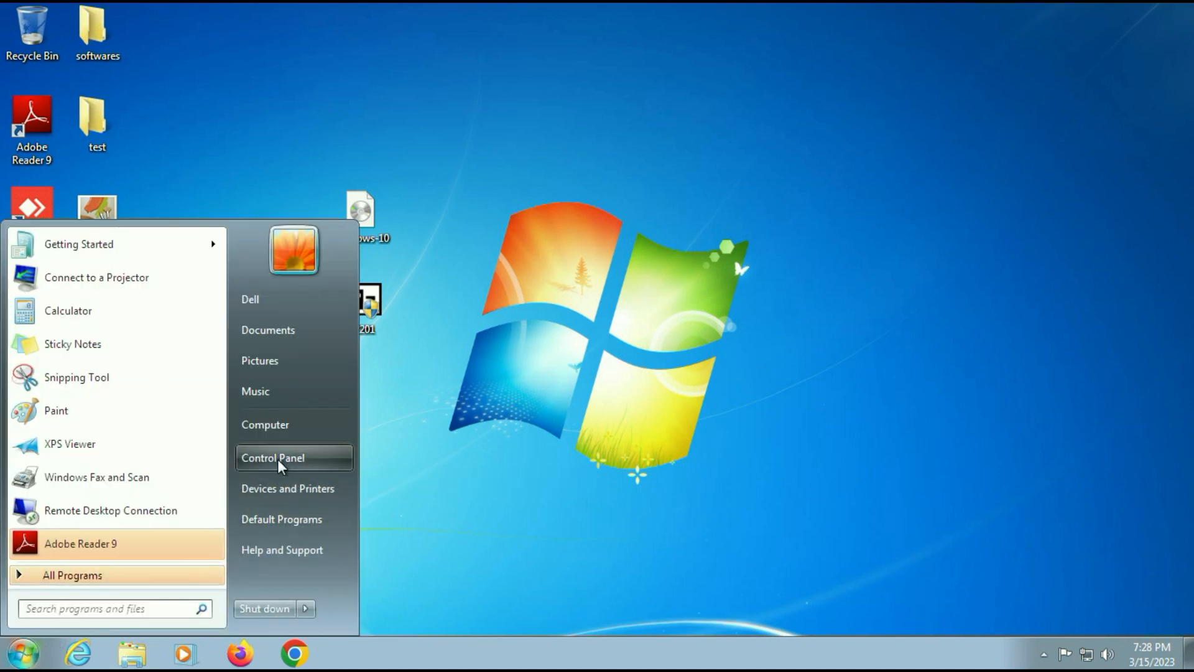
left_click(294, 458)
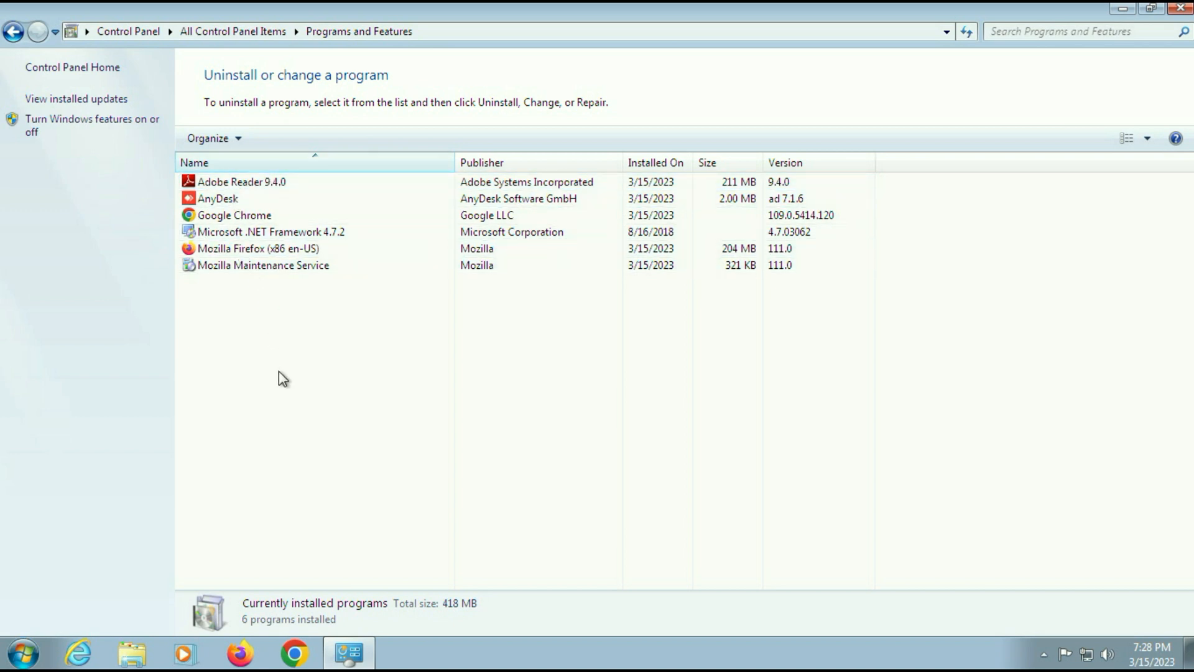
mouse_move(965, 18)
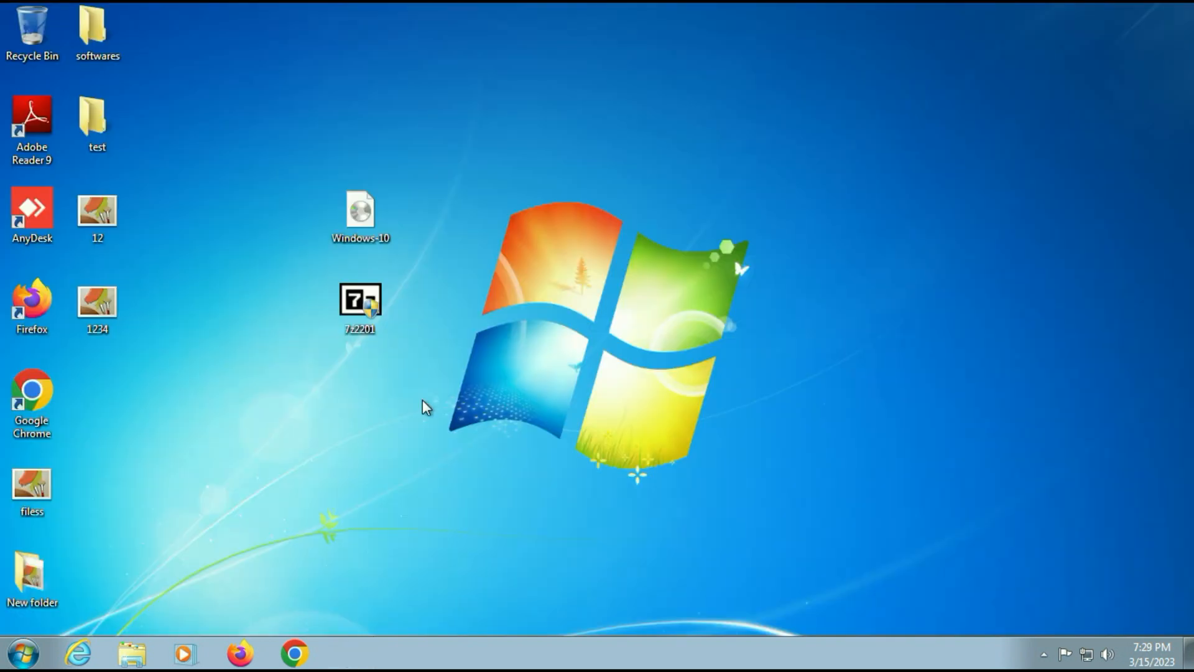
- Run the 7-Zip 22.01 installer from the desktop and close its Setup dialog
left_click(361, 306)
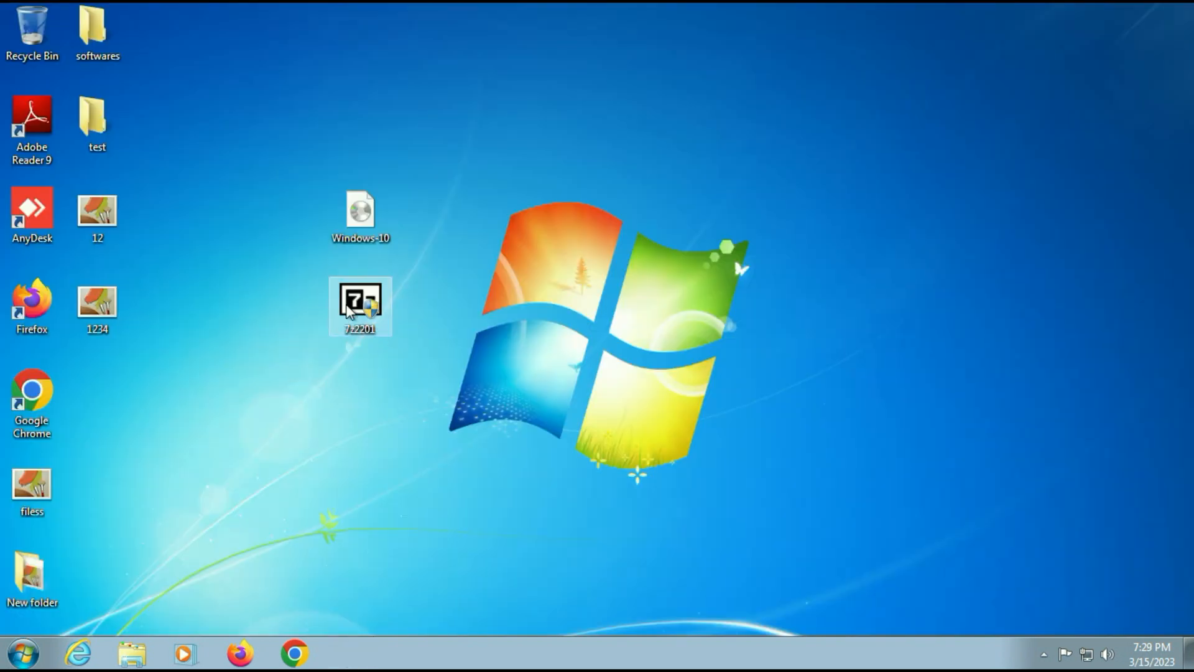
double_click(359, 310)
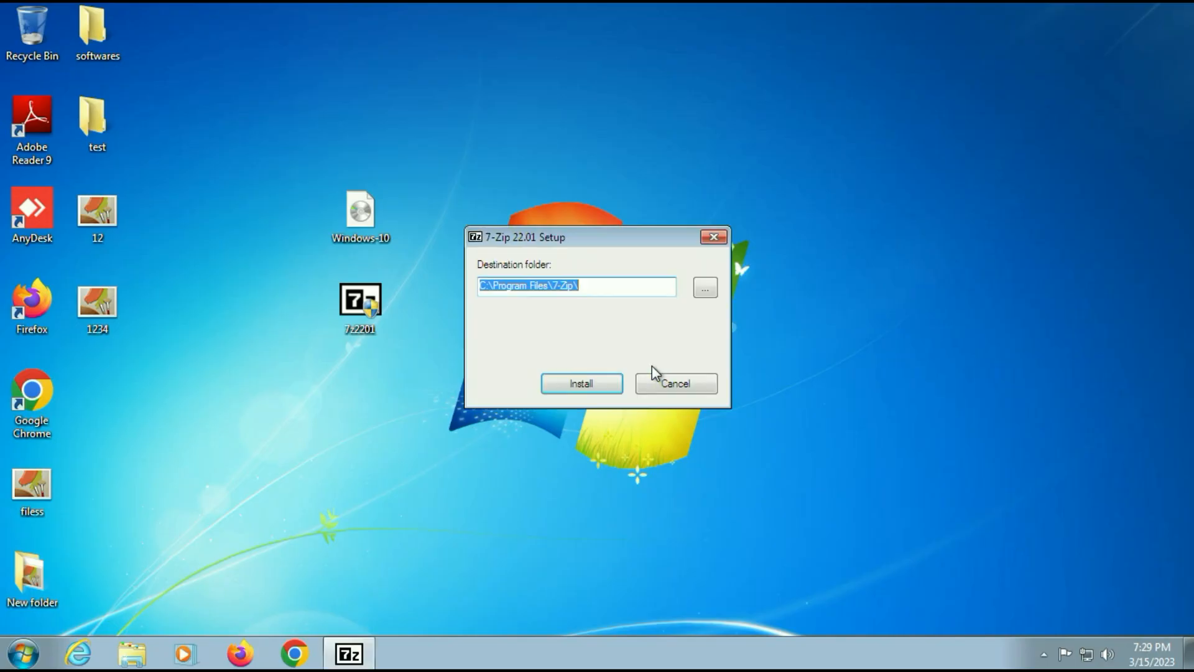
left_click(674, 383)
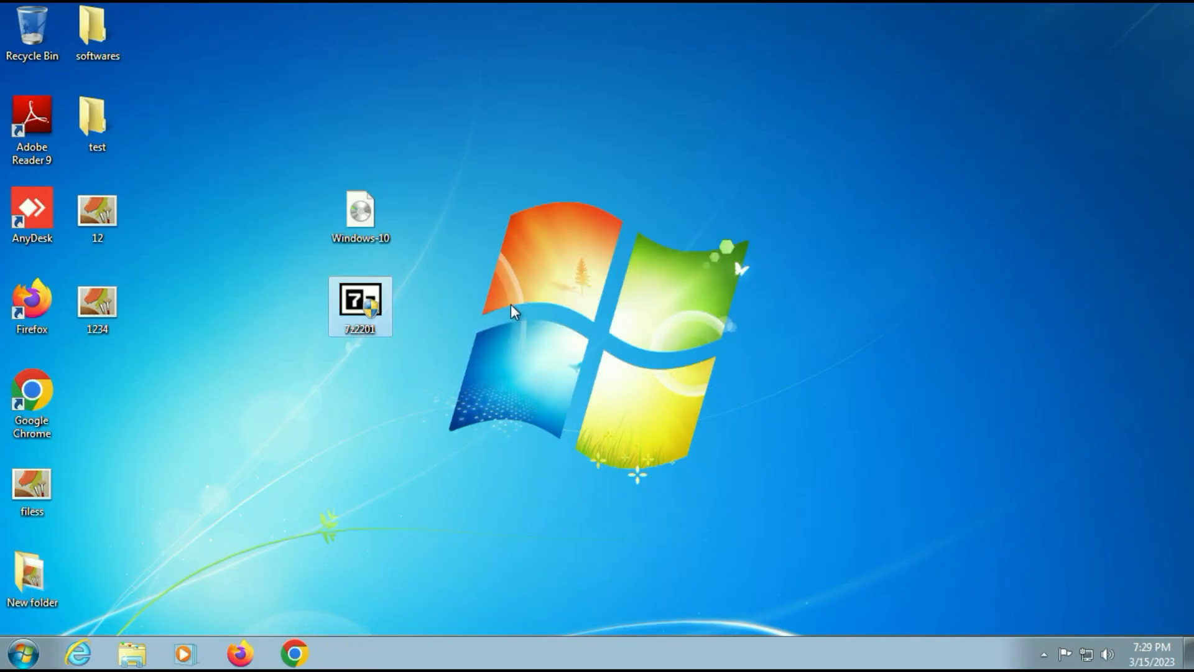
mouse_move(365, 216)
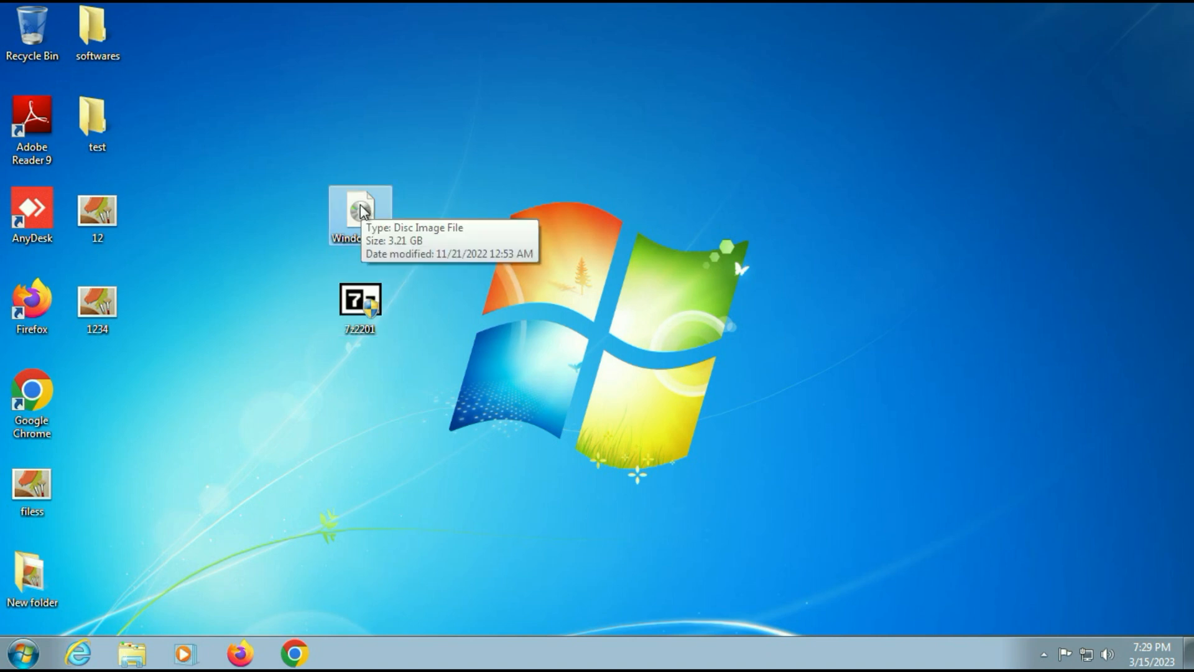
- Extract the Windows-10 ISO with 7-Zip into a desktop folder named Windows-10
right_click(358, 215)
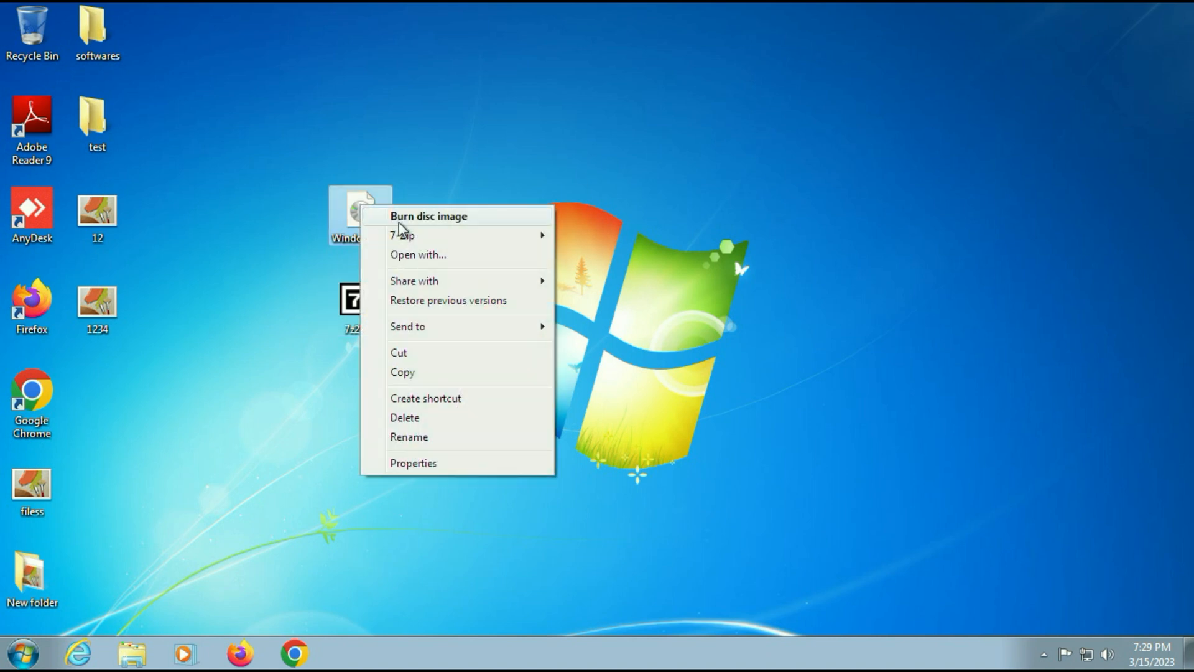
mouse_move(414, 235)
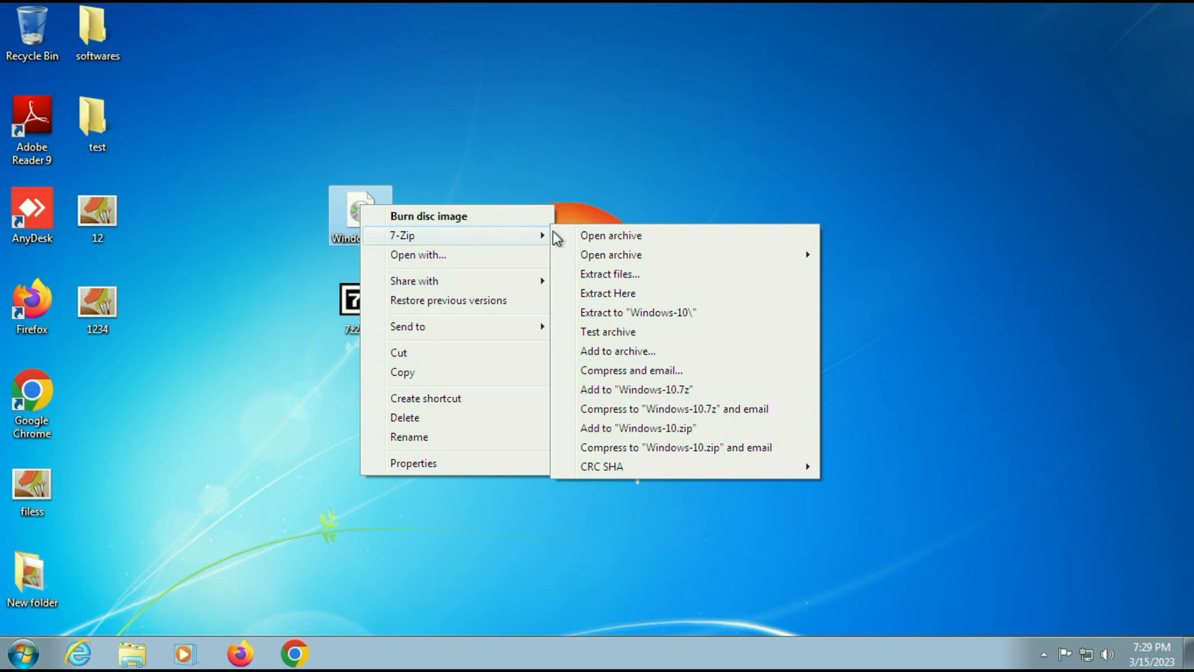
mouse_move(648, 320)
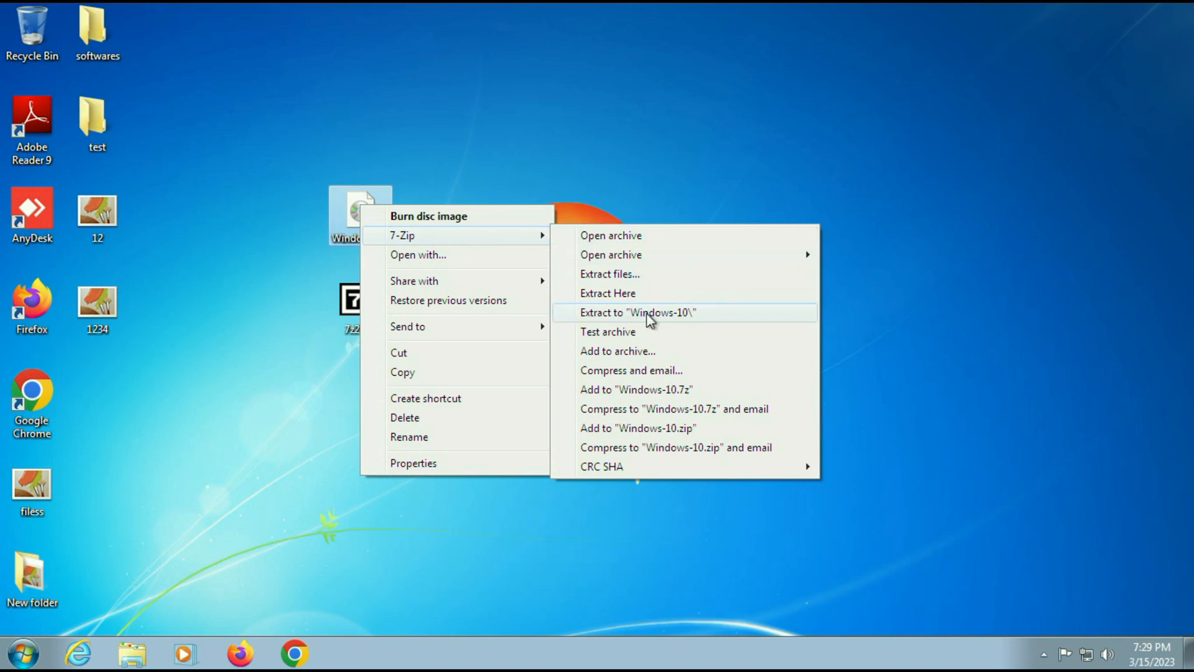
left_click(648, 312)
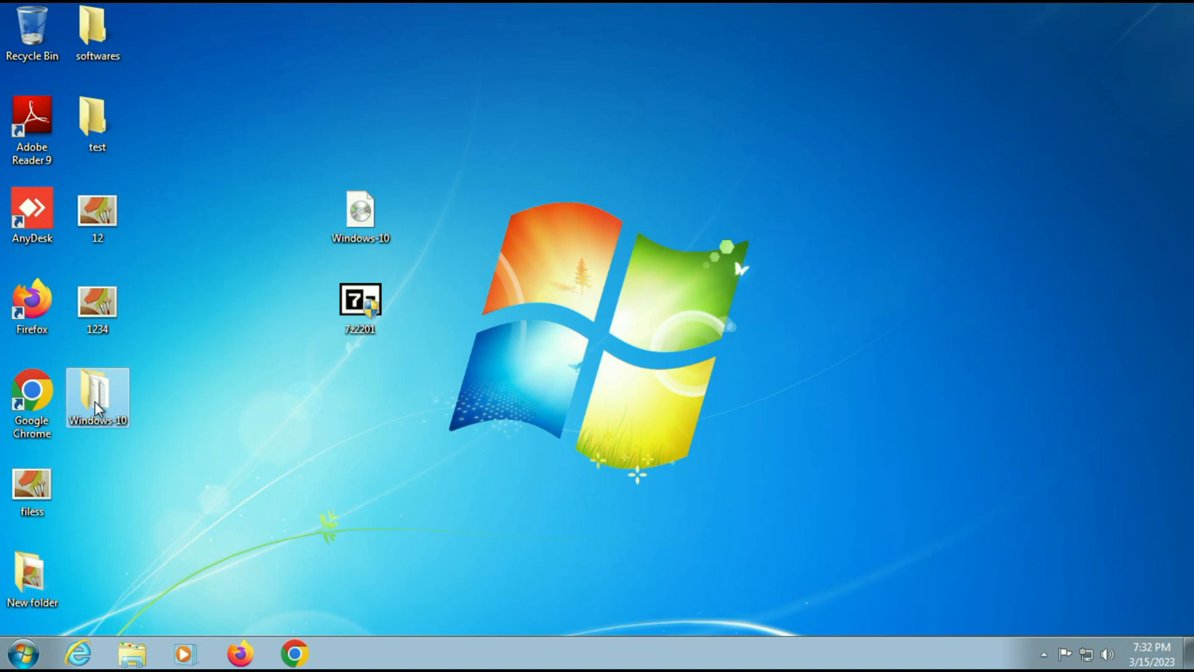
- Move the Windows-10 folder beside the disc image and open it
left_click_drag(97, 397, 194, 407)
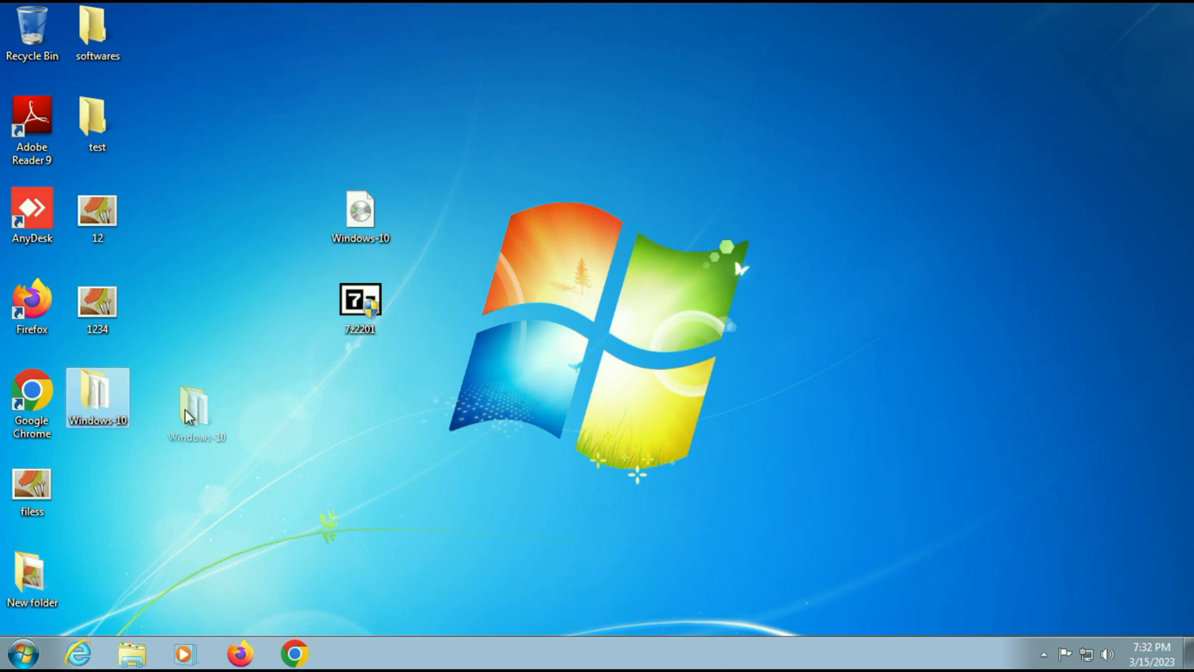
left_click_drag(194, 408, 361, 396)
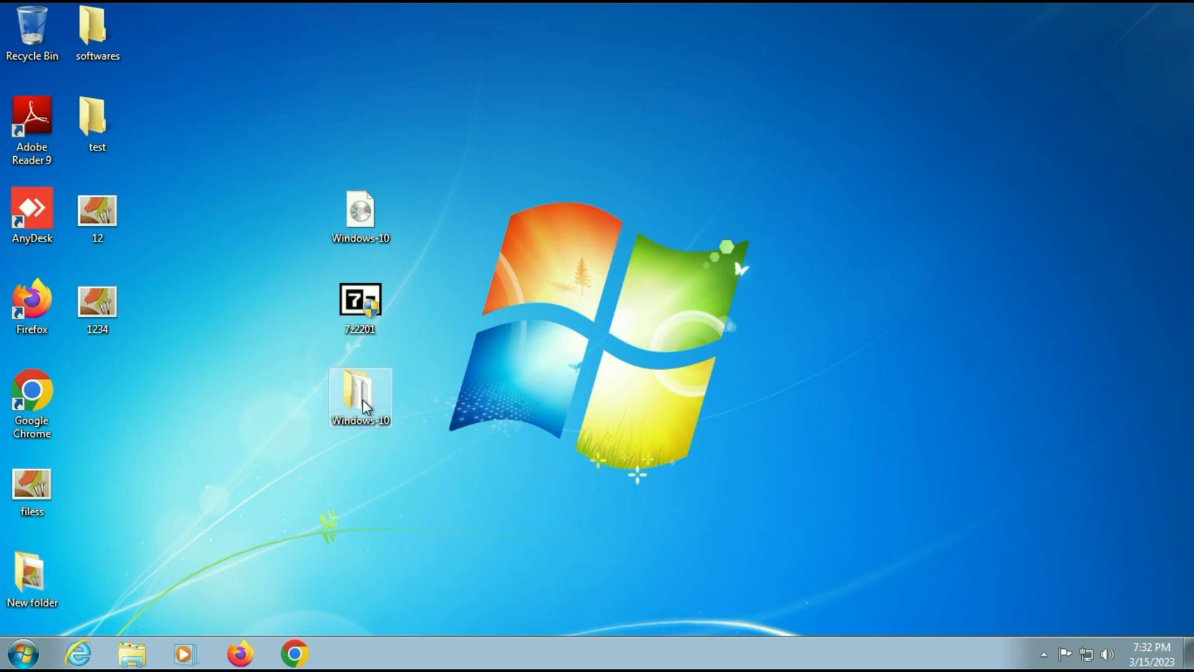
double_click(357, 390)
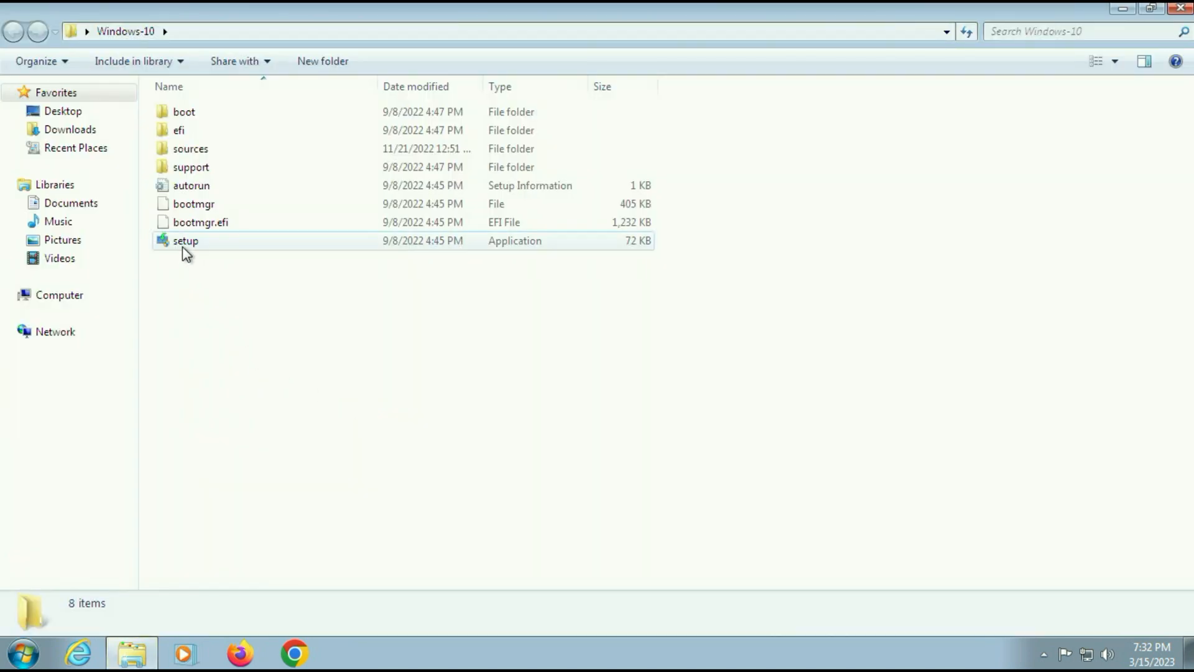
- Launch the Windows 10 setup program, approving the User Account Control prompt
right_click(185, 241)
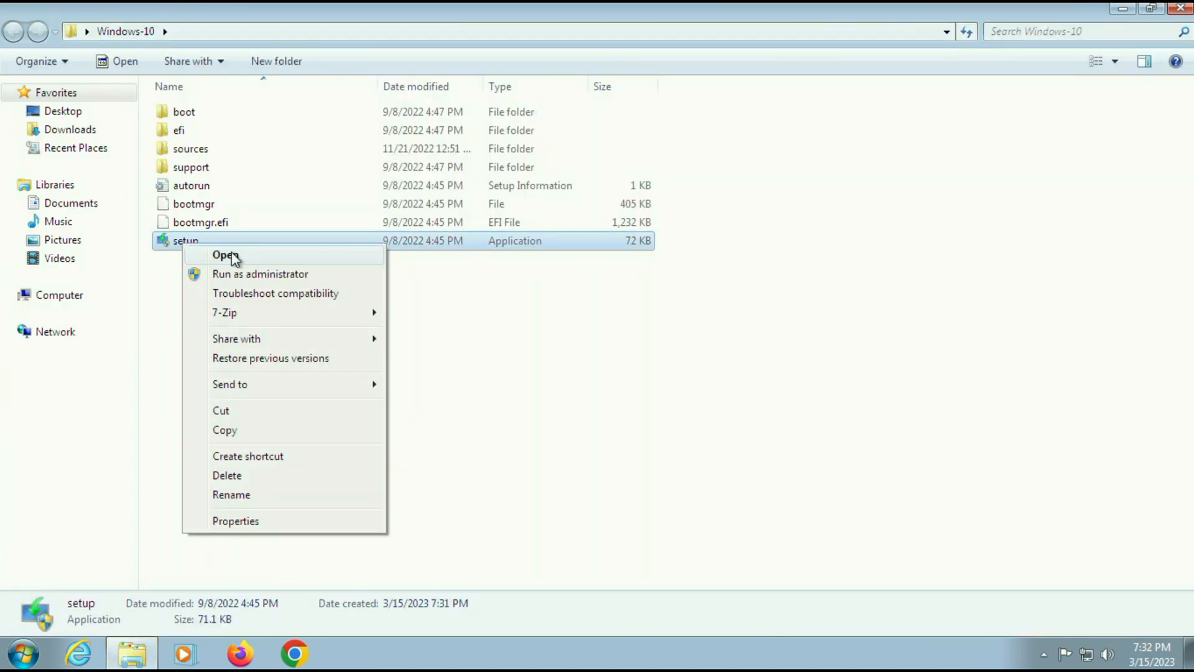
left_click(224, 255)
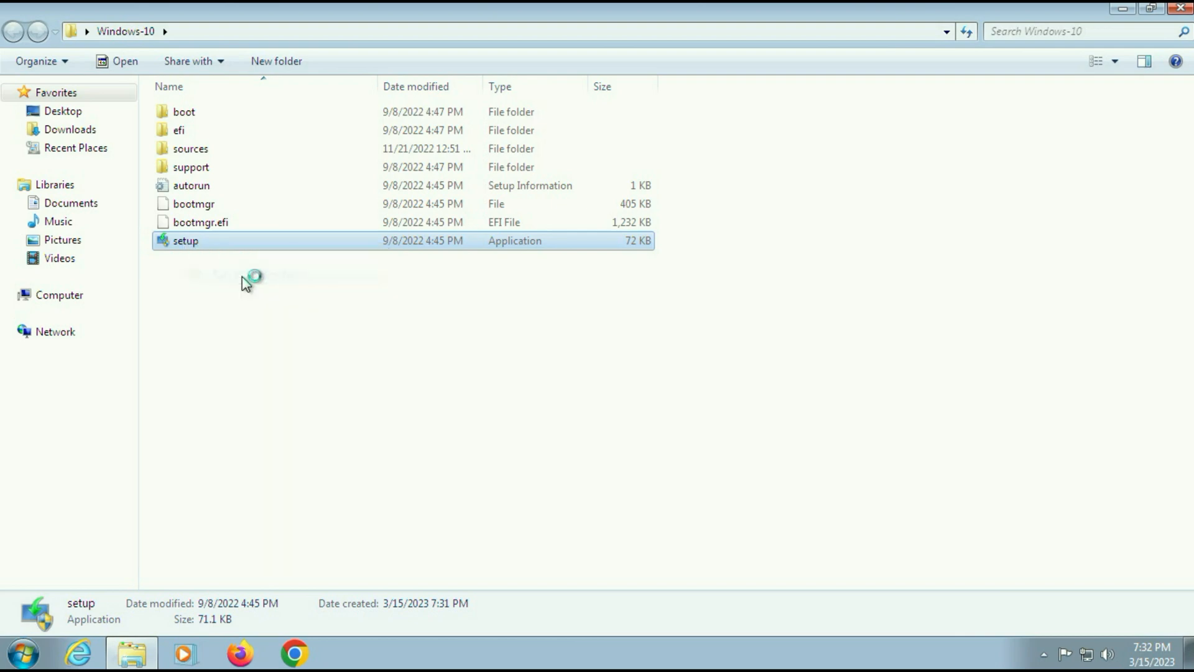
double_click(185, 241)
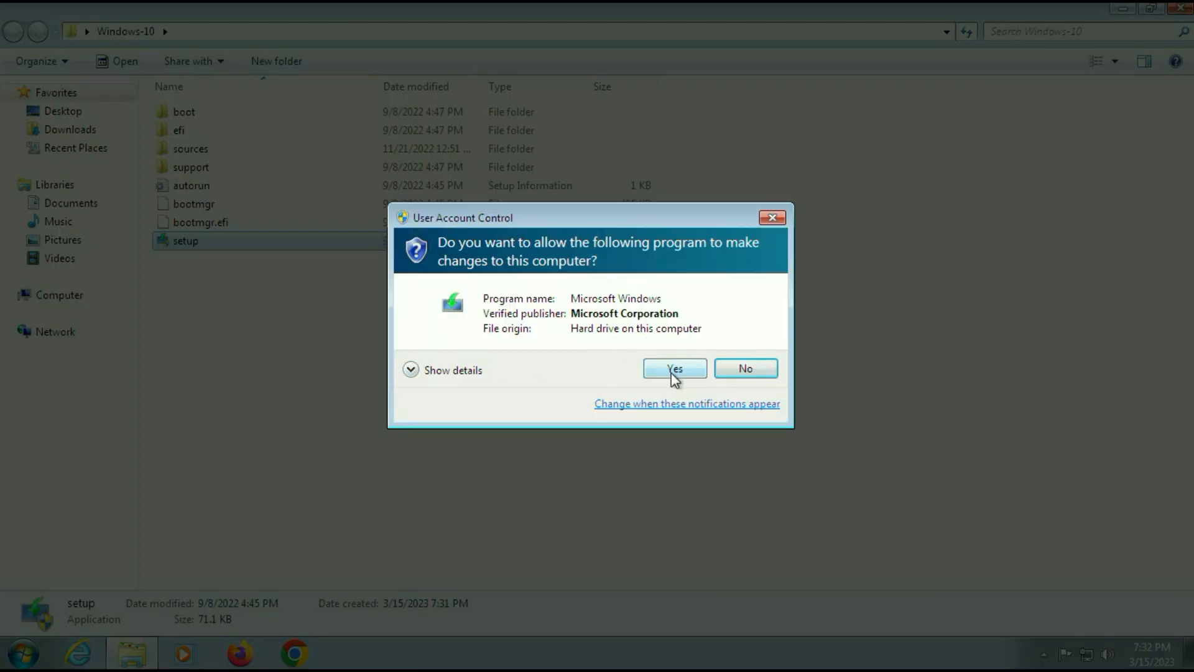
left_click(675, 369)
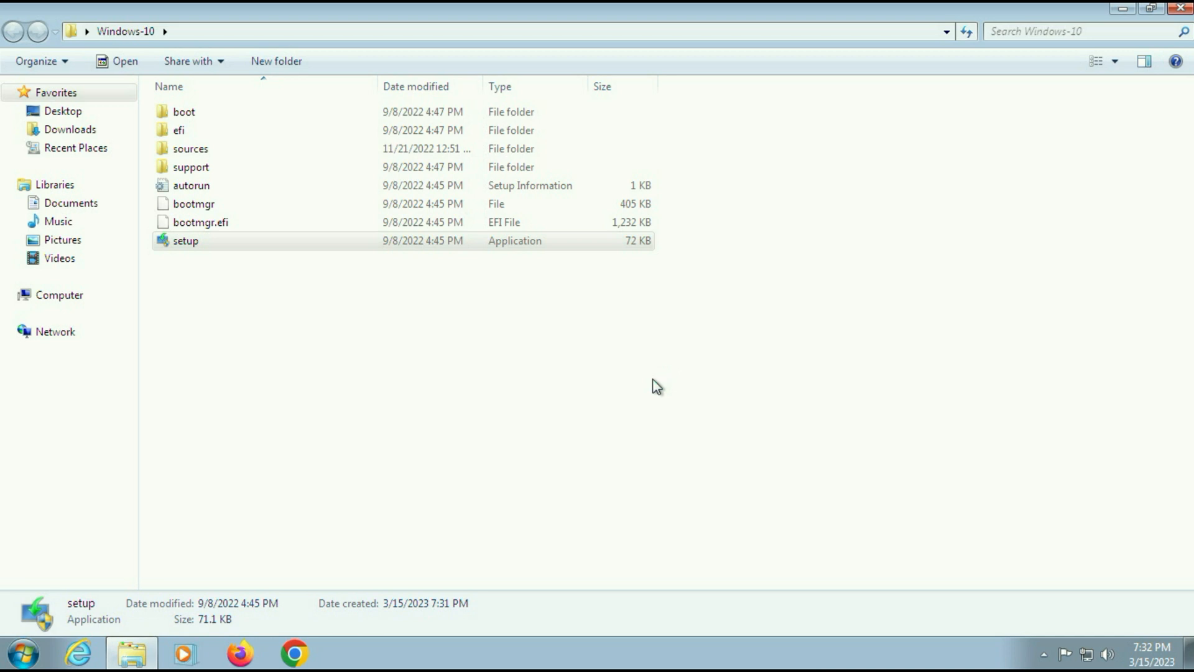
double_click(184, 241)
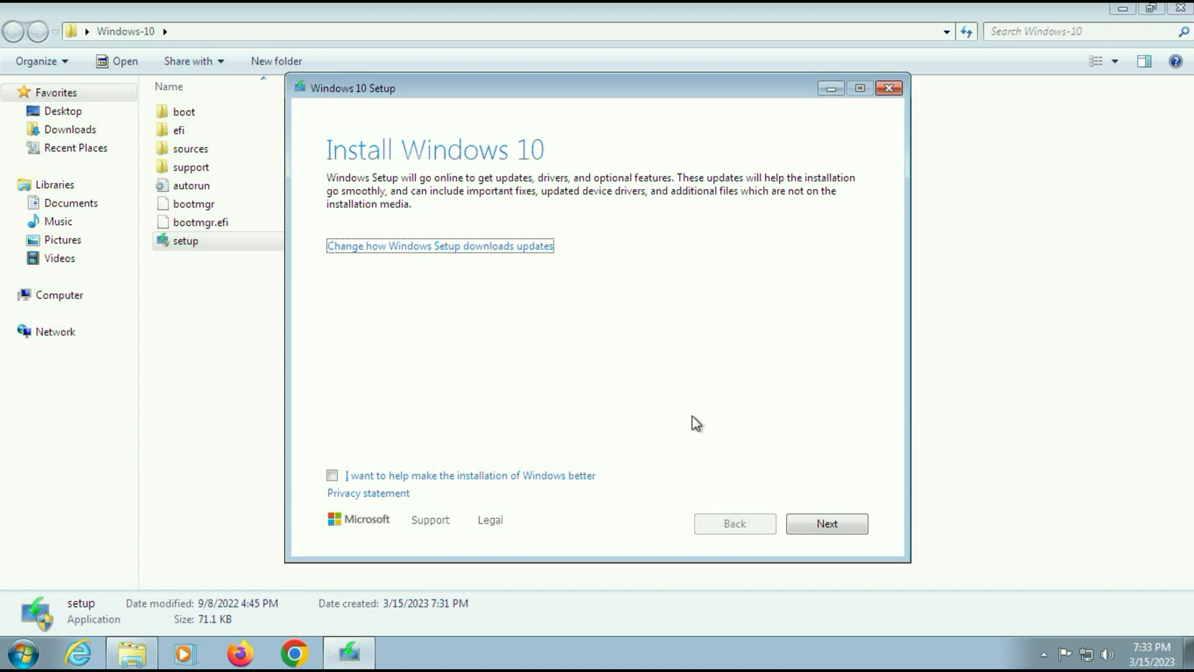
mouse_move(1109, 4)
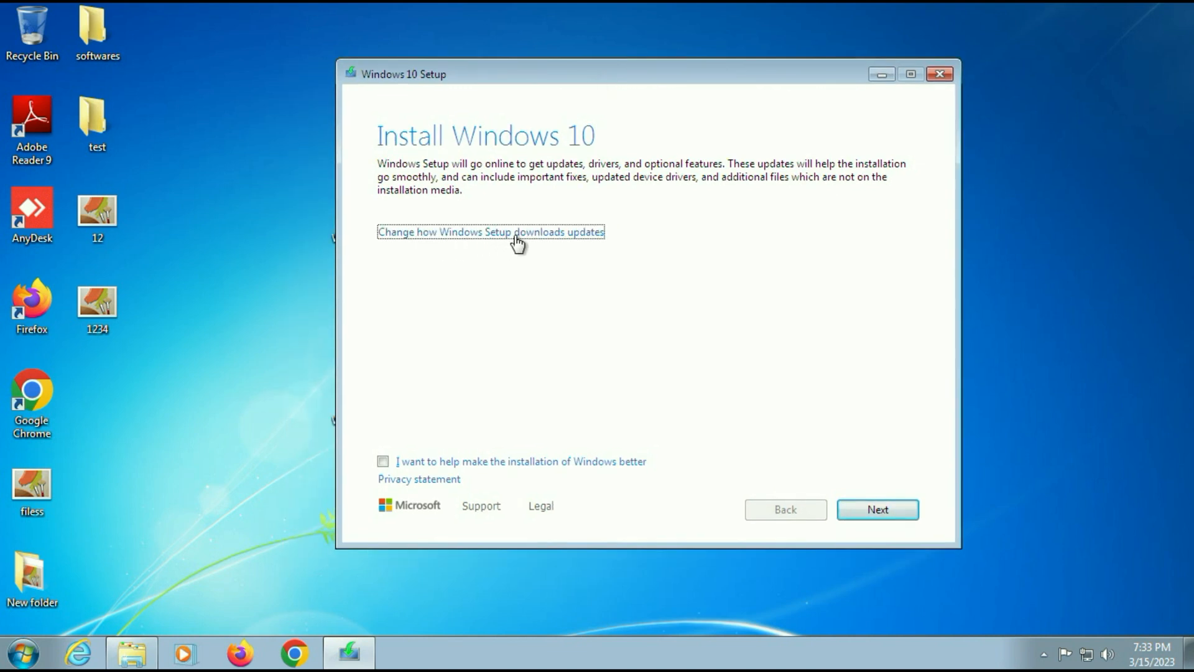
mouse_move(588, 241)
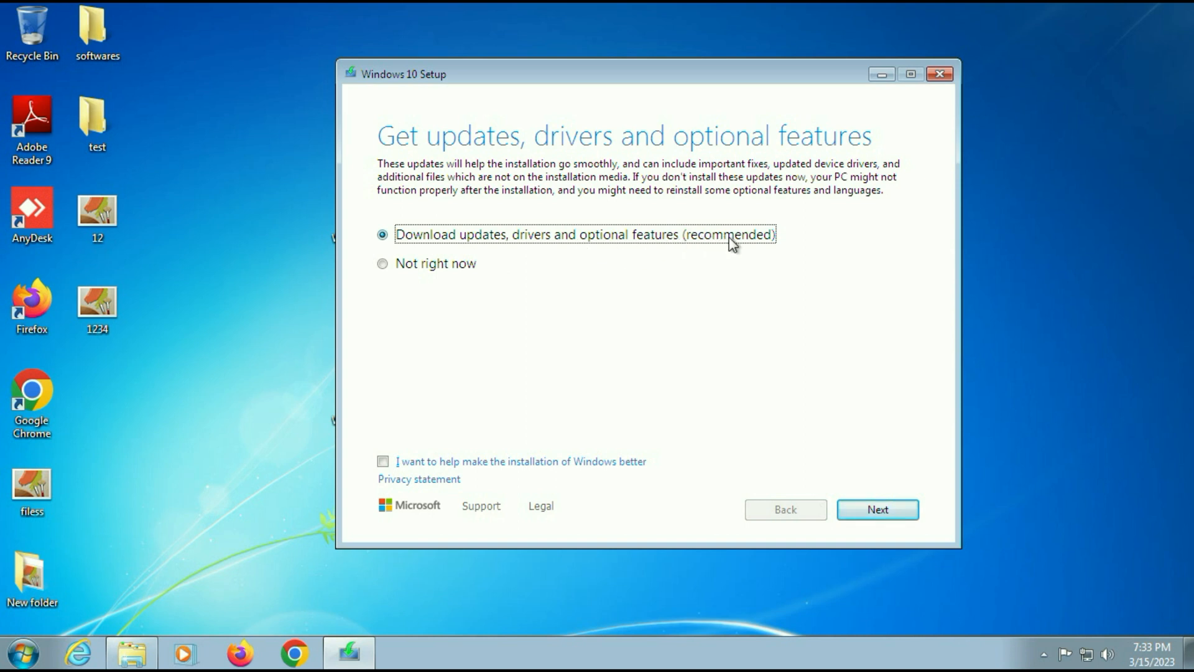
mouse_move(747, 243)
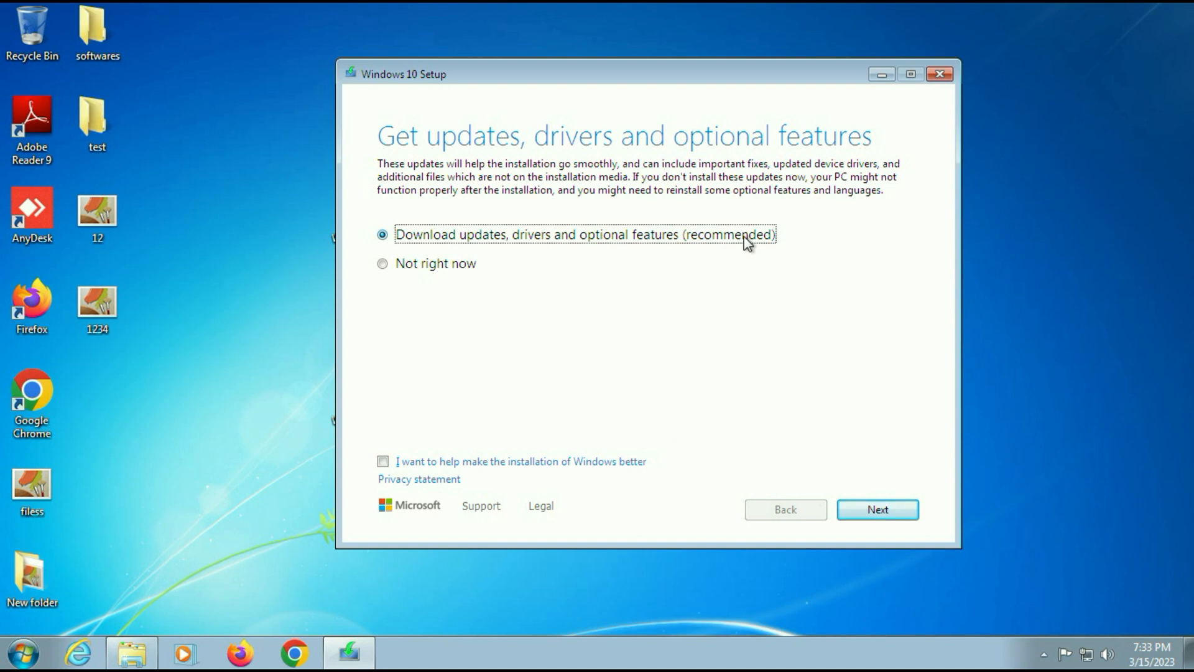
mouse_move(559, 280)
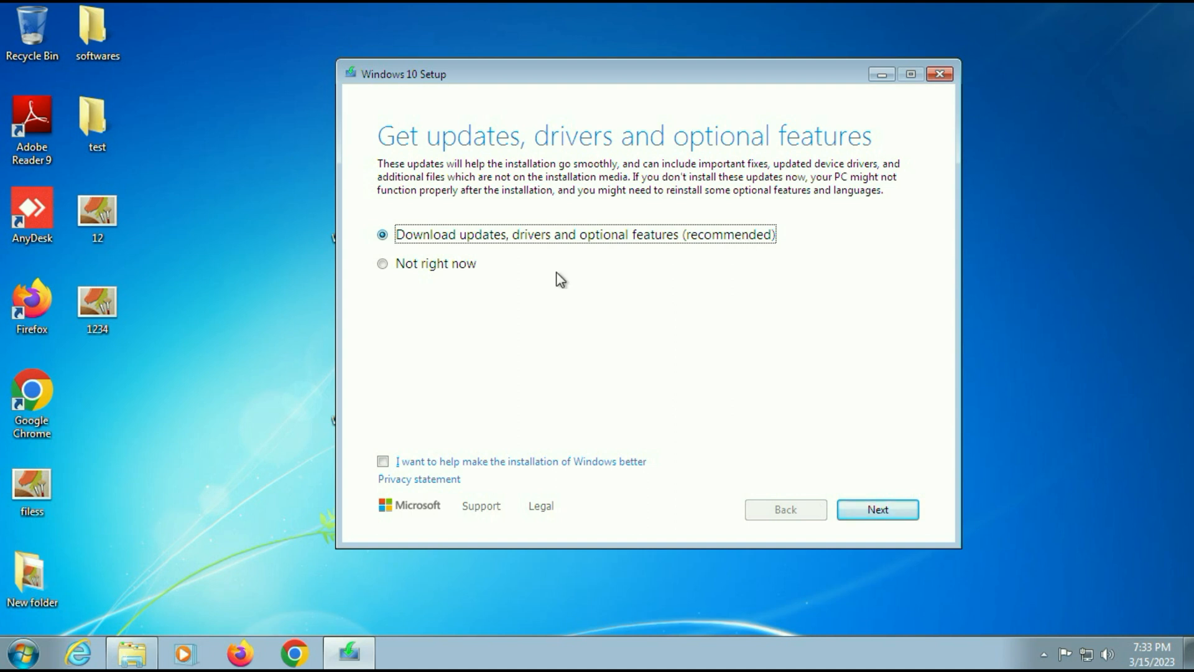
- Set setup updates to 'Not right now' and proceed to the license terms
left_click(383, 263)
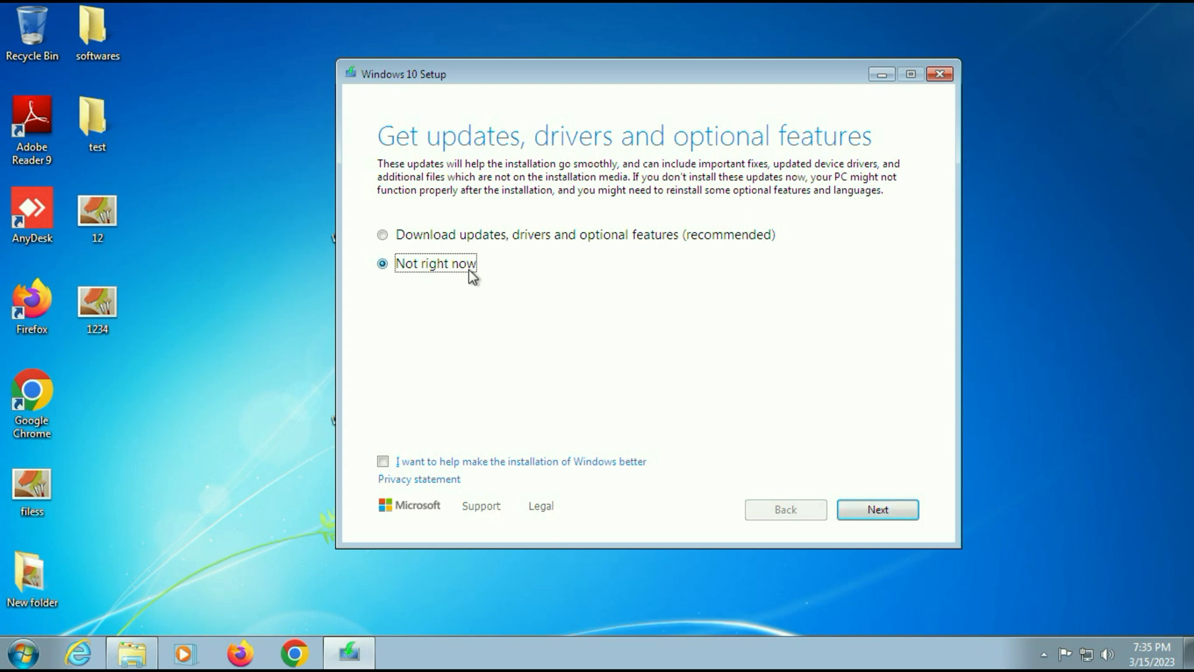
mouse_move(474, 282)
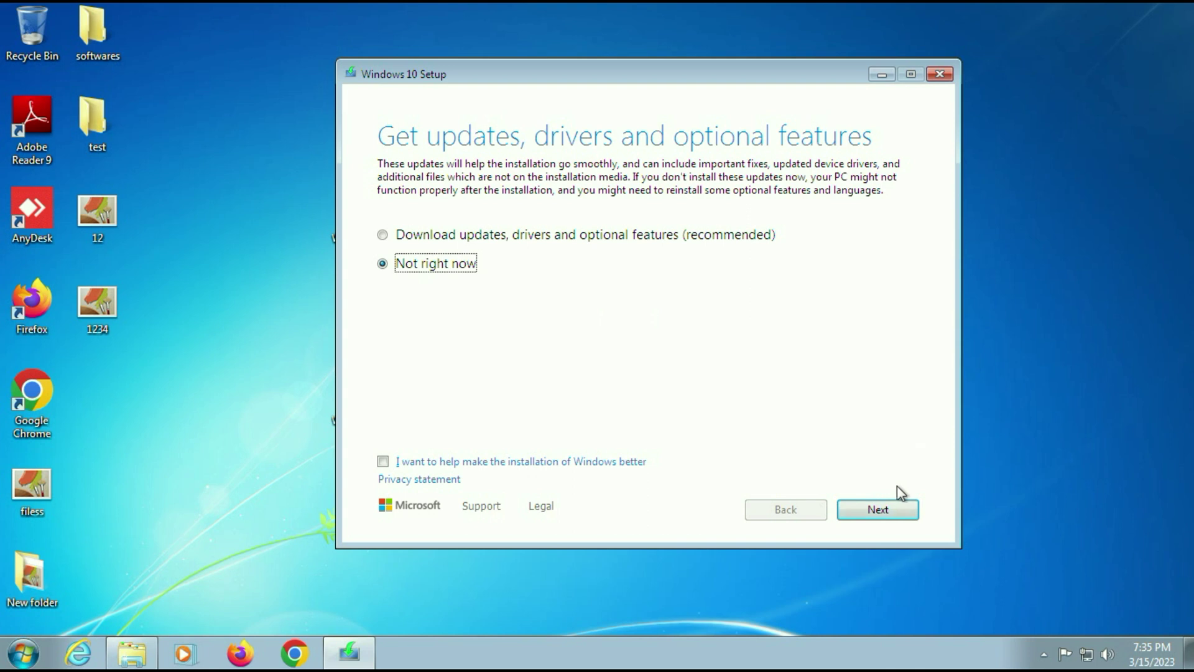
left_click(879, 509)
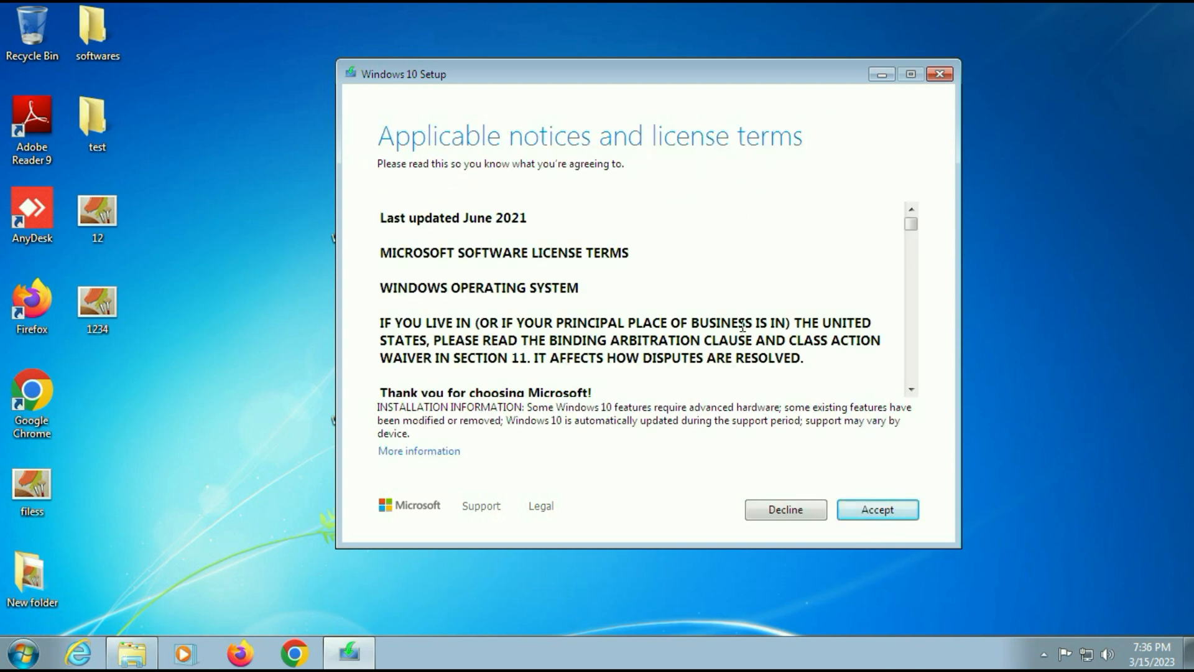
left_click(878, 510)
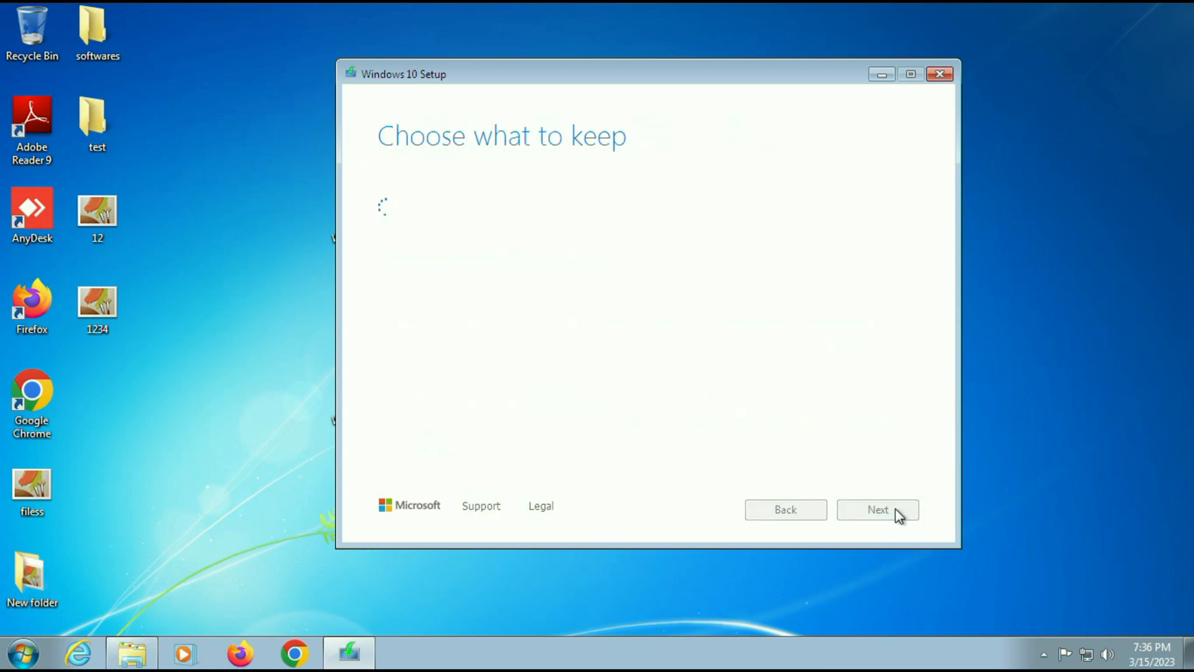
left_click(878, 509)
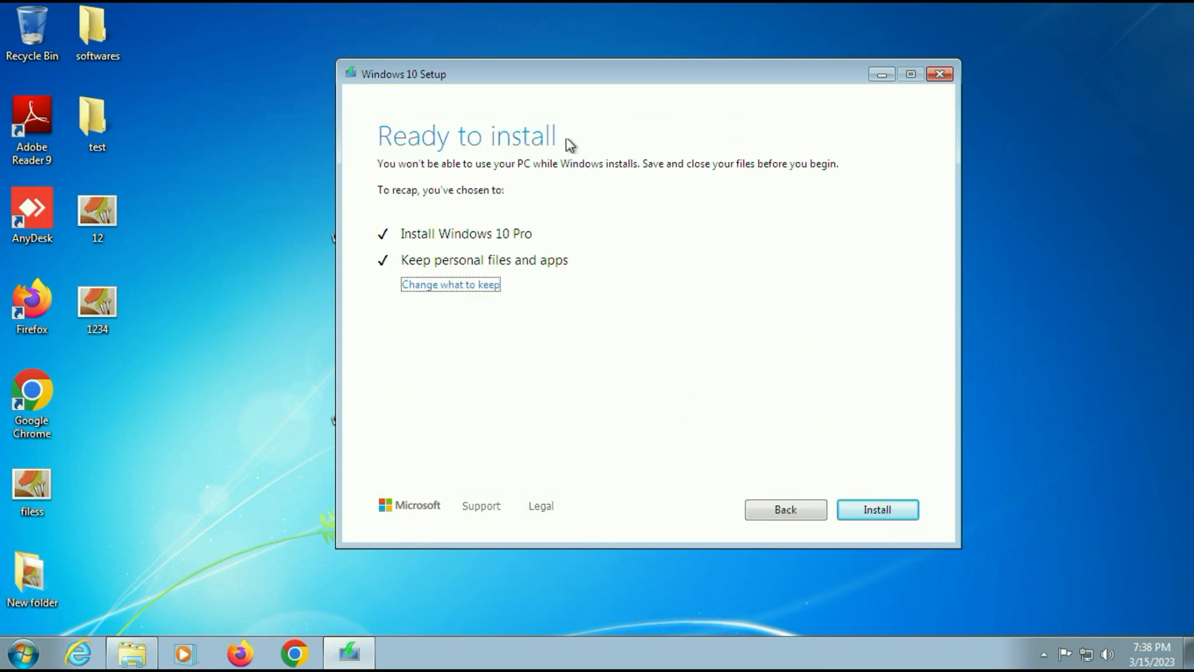
mouse_move(565, 140)
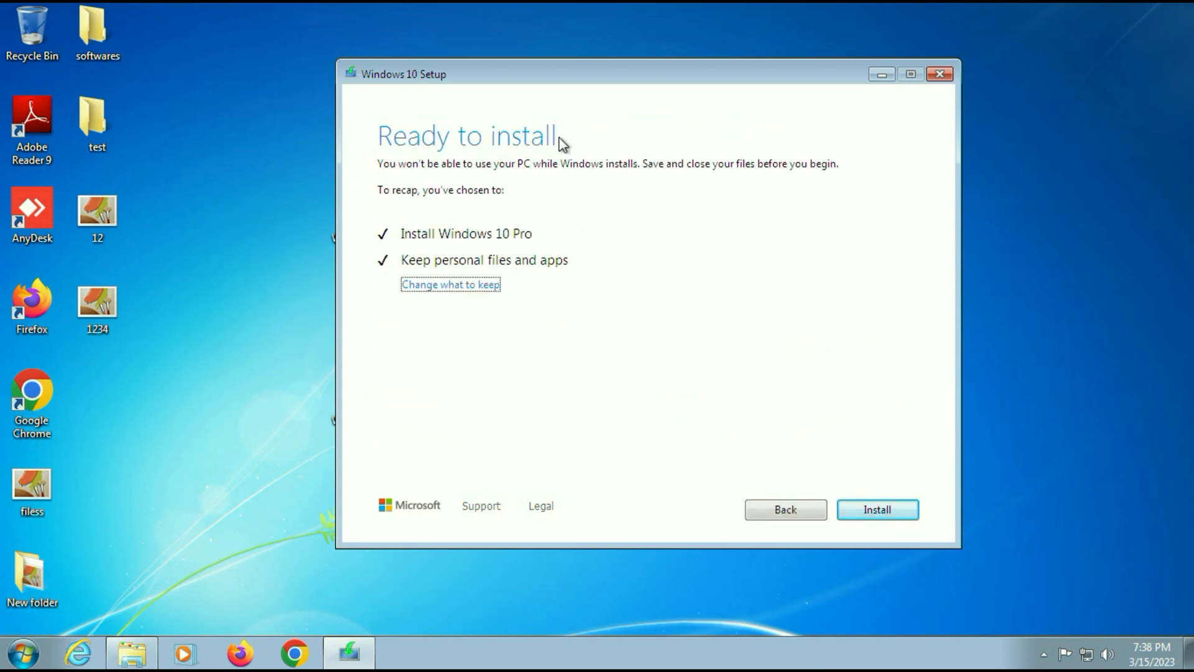
mouse_move(423, 283)
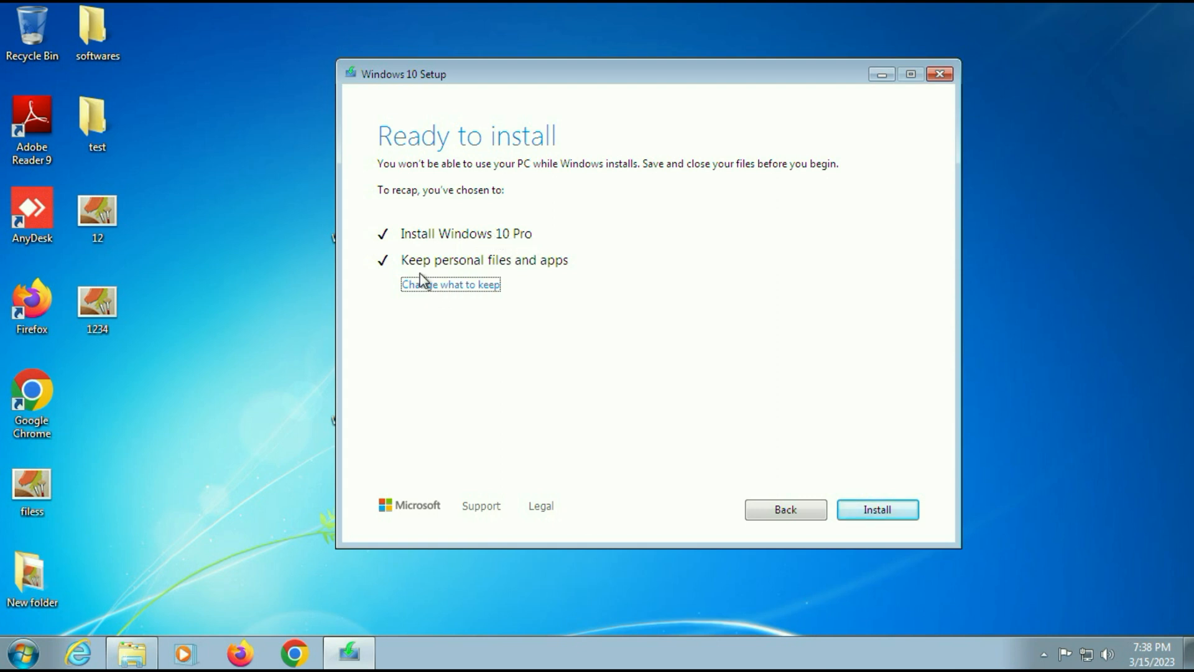
mouse_move(571, 272)
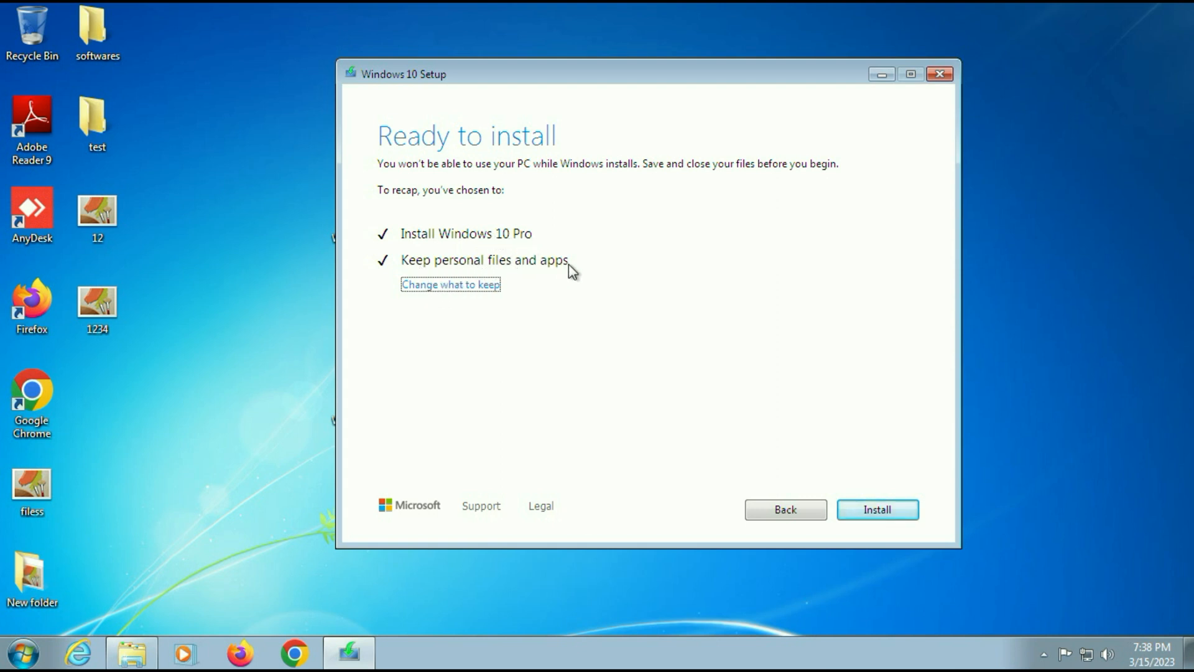
mouse_move(419, 276)
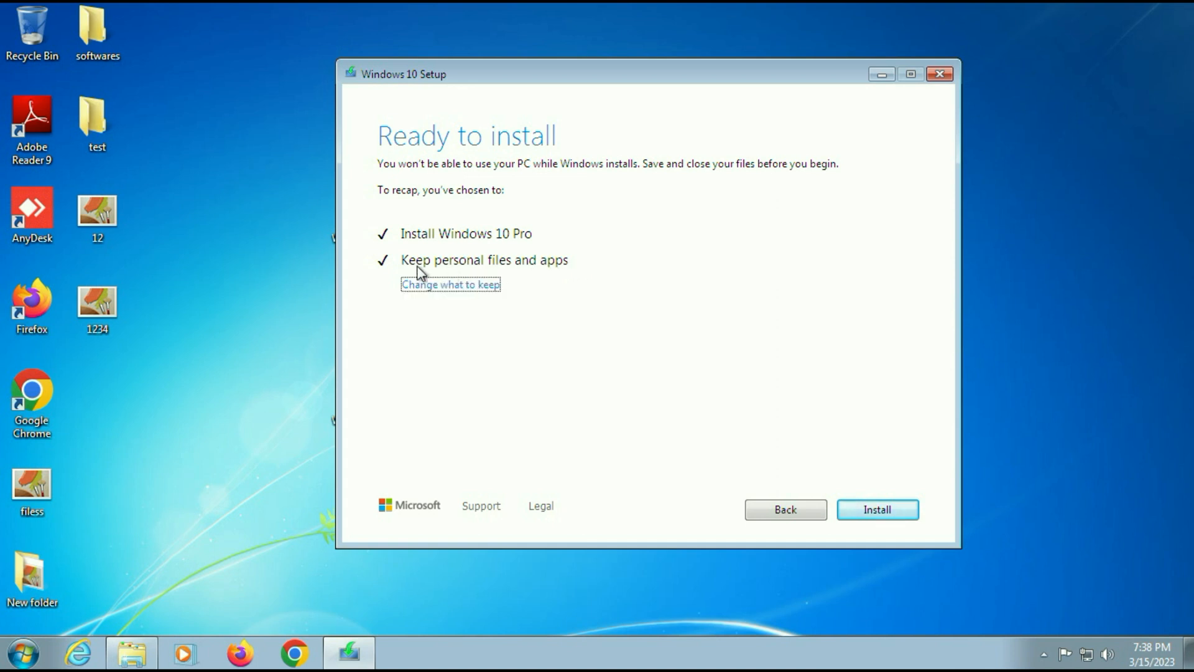
mouse_move(569, 268)
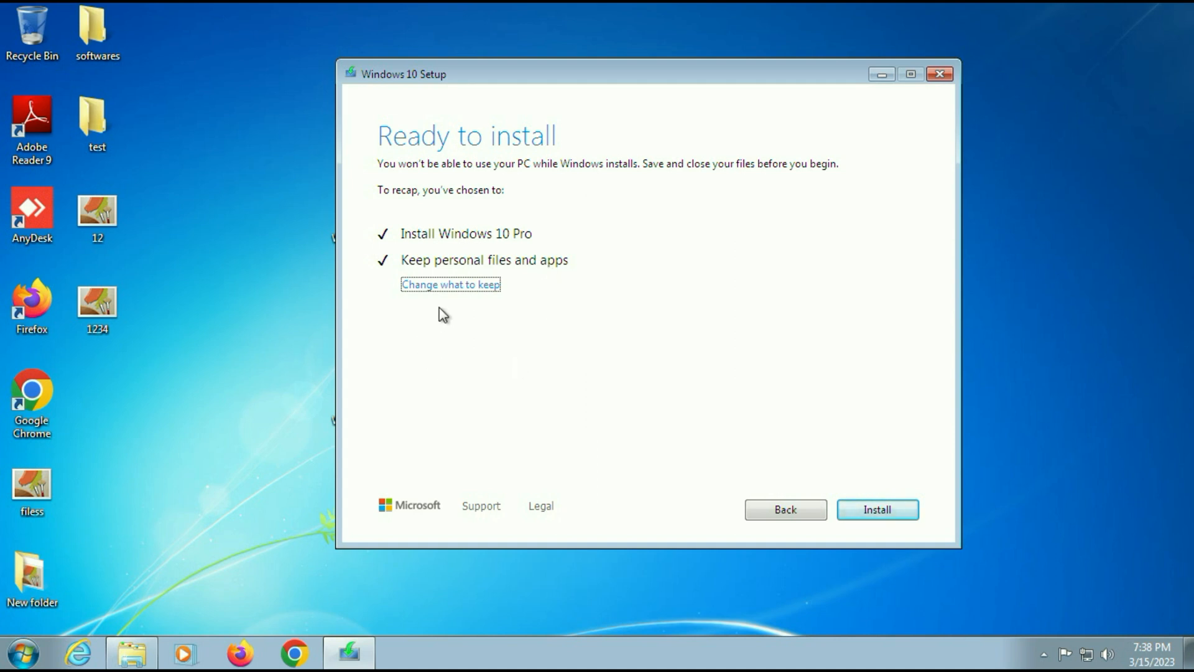
- Choose 'Keep personal files and apps' and start installing Windows 10 Pro
left_click(451, 284)
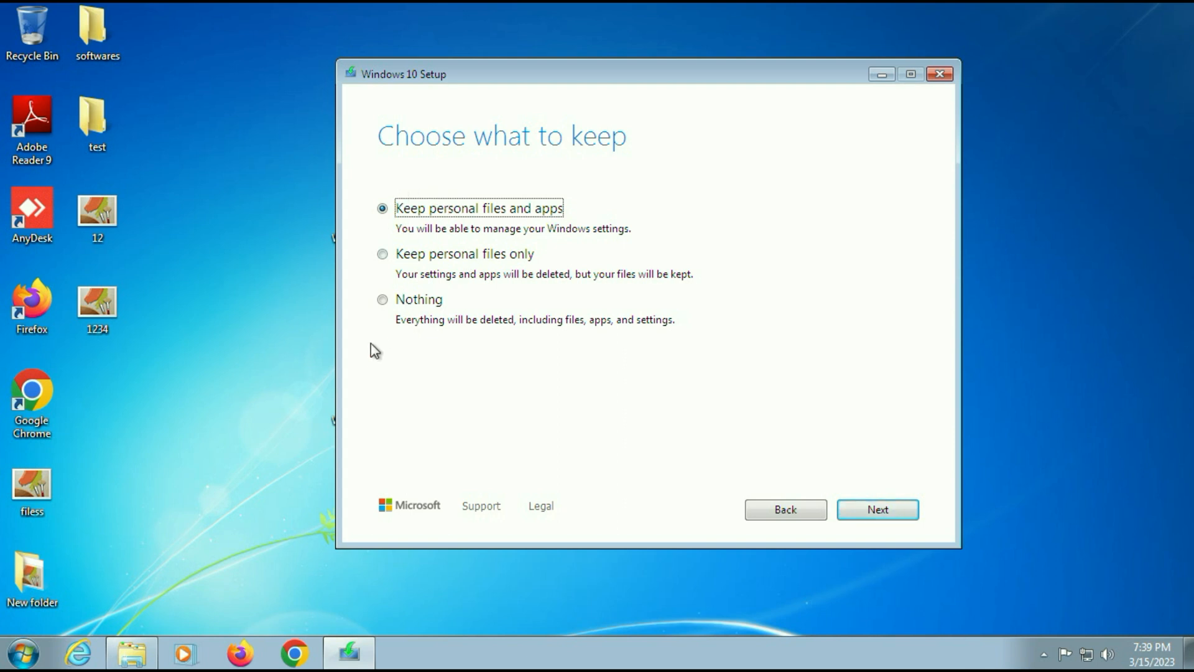
mouse_move(448, 233)
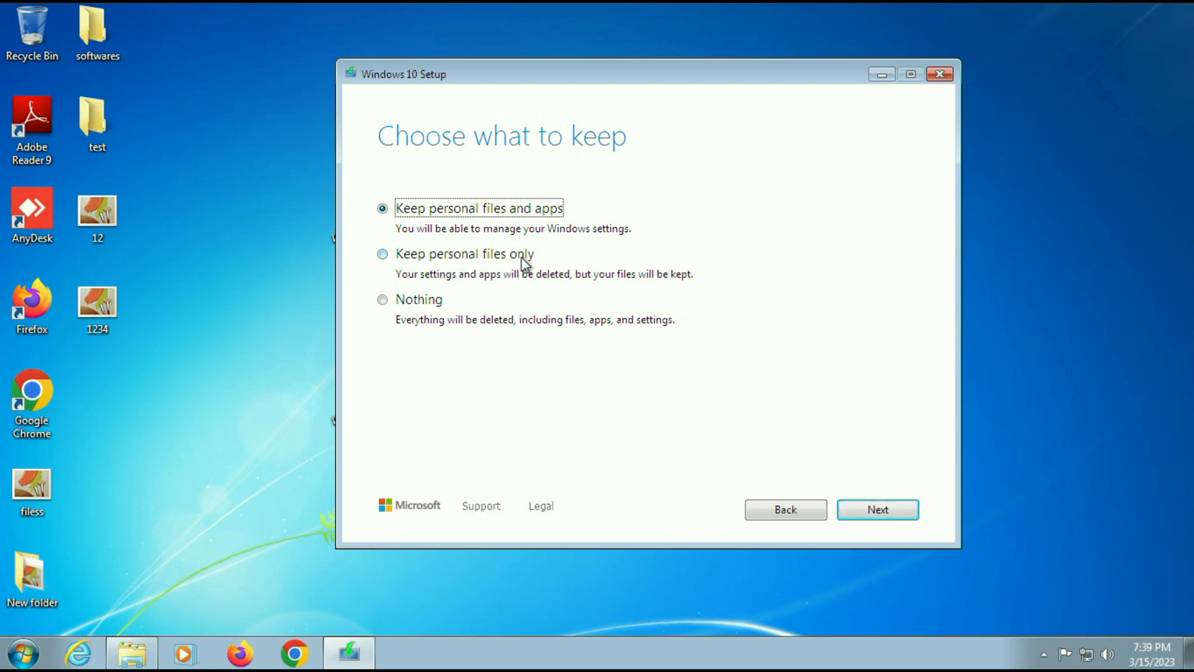
mouse_move(423, 327)
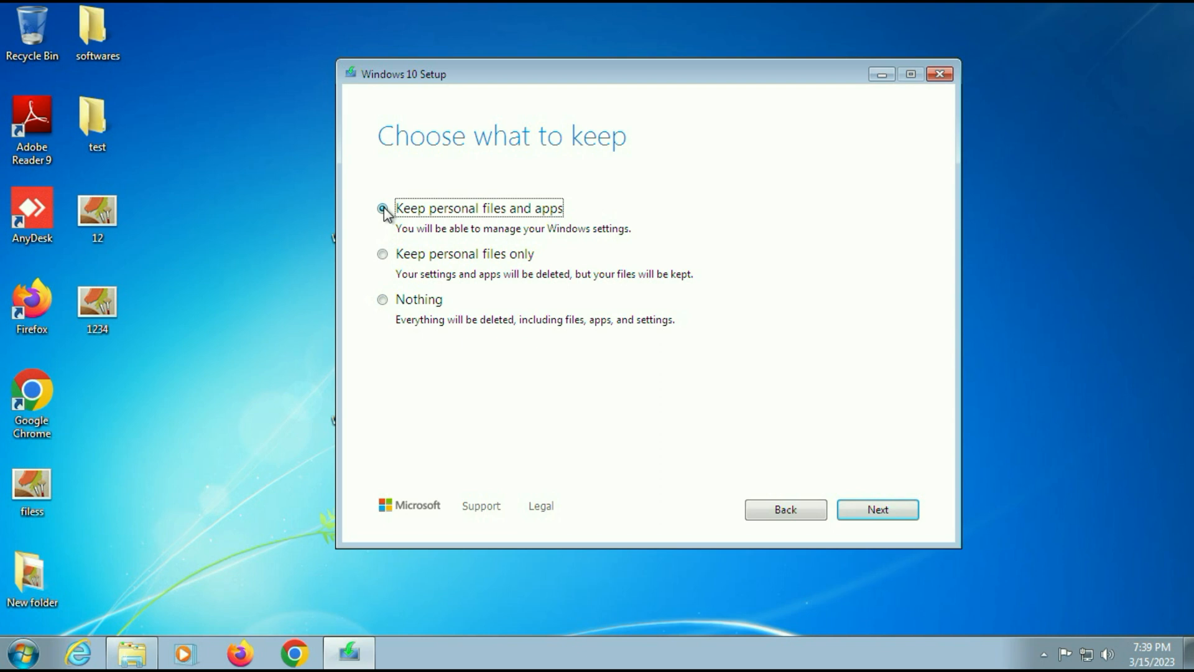
left_click(380, 208)
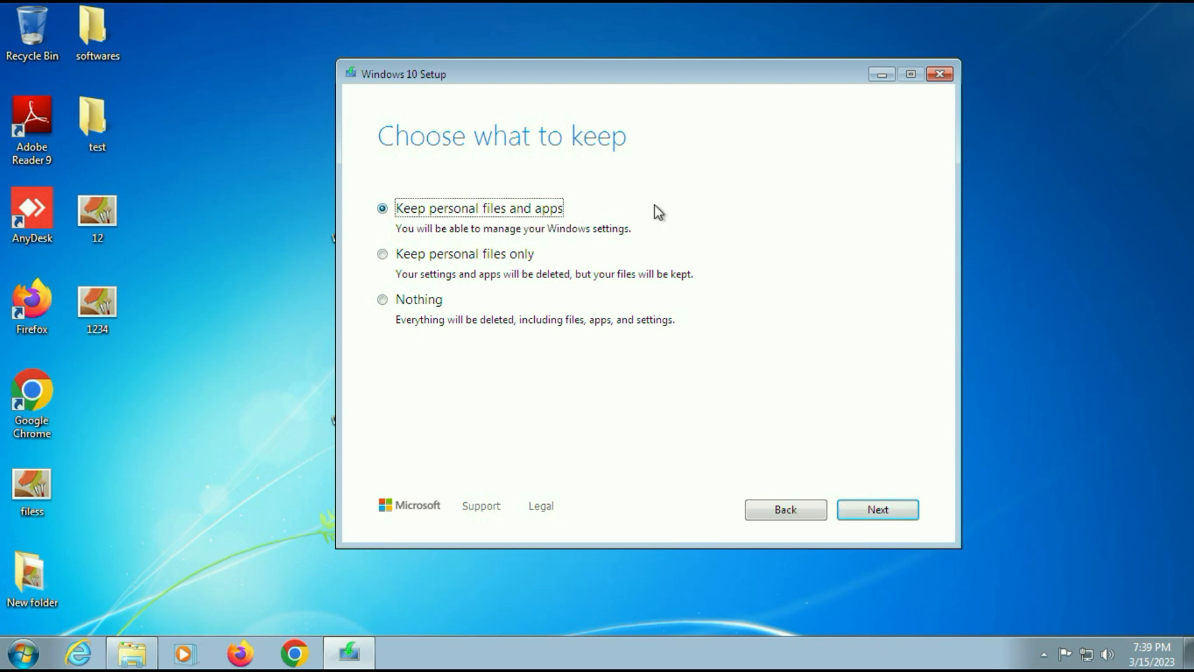
left_click(878, 509)
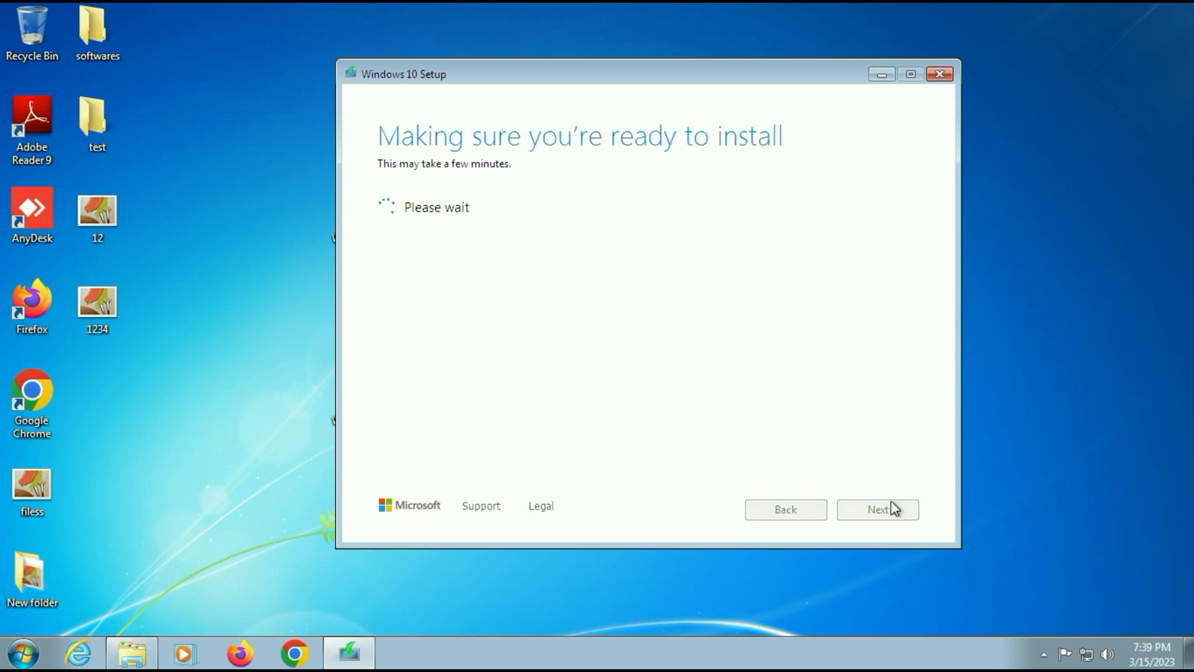
mouse_move(849, 379)
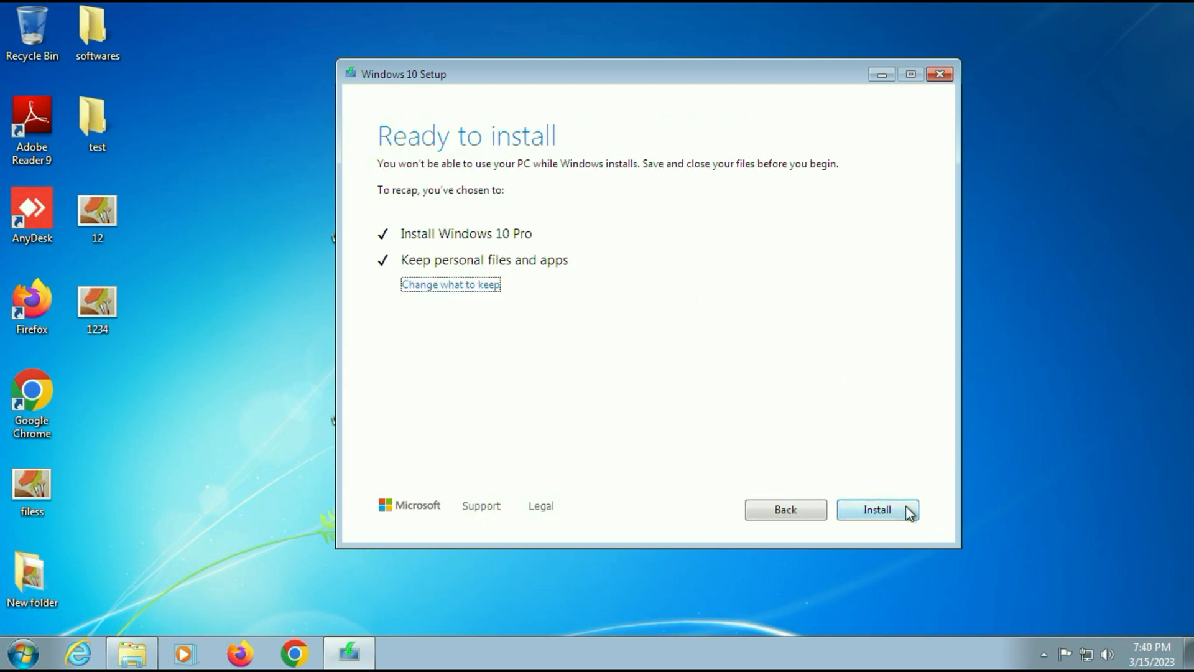
left_click(877, 509)
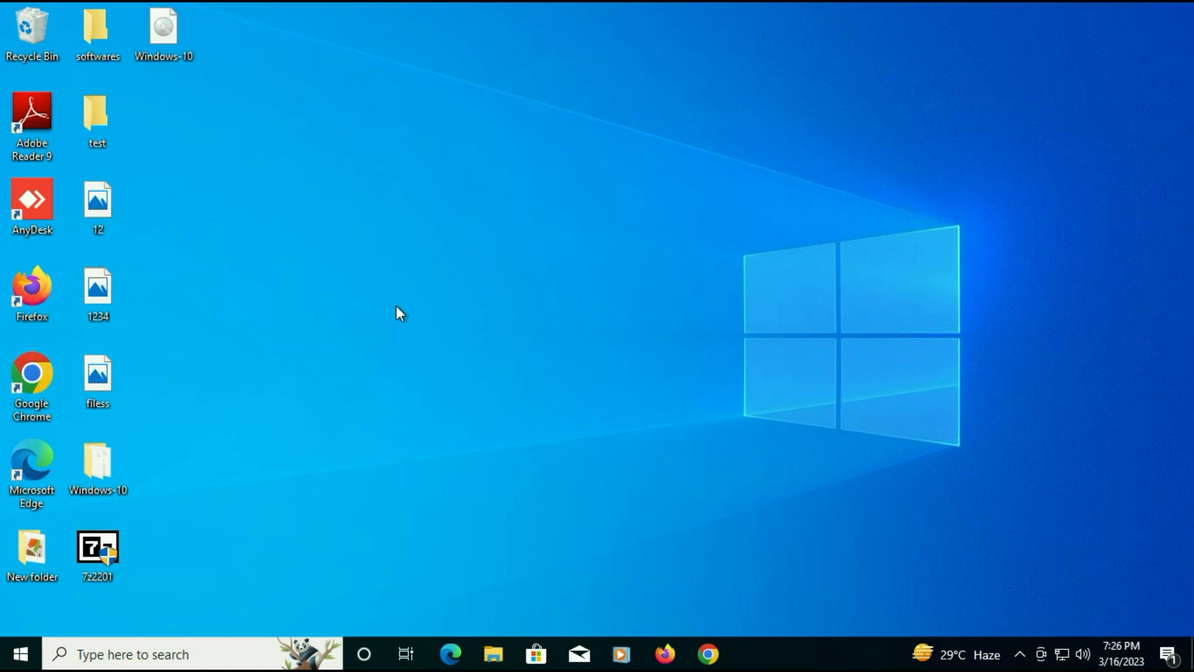
mouse_move(268, 33)
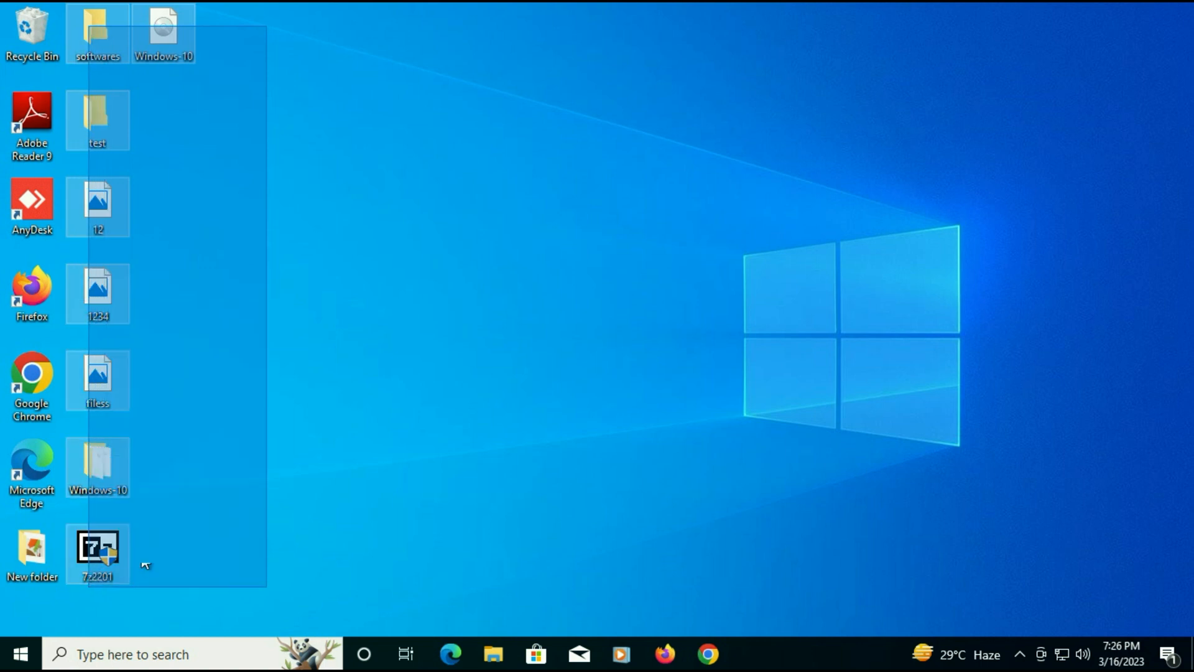
left_click(403, 363)
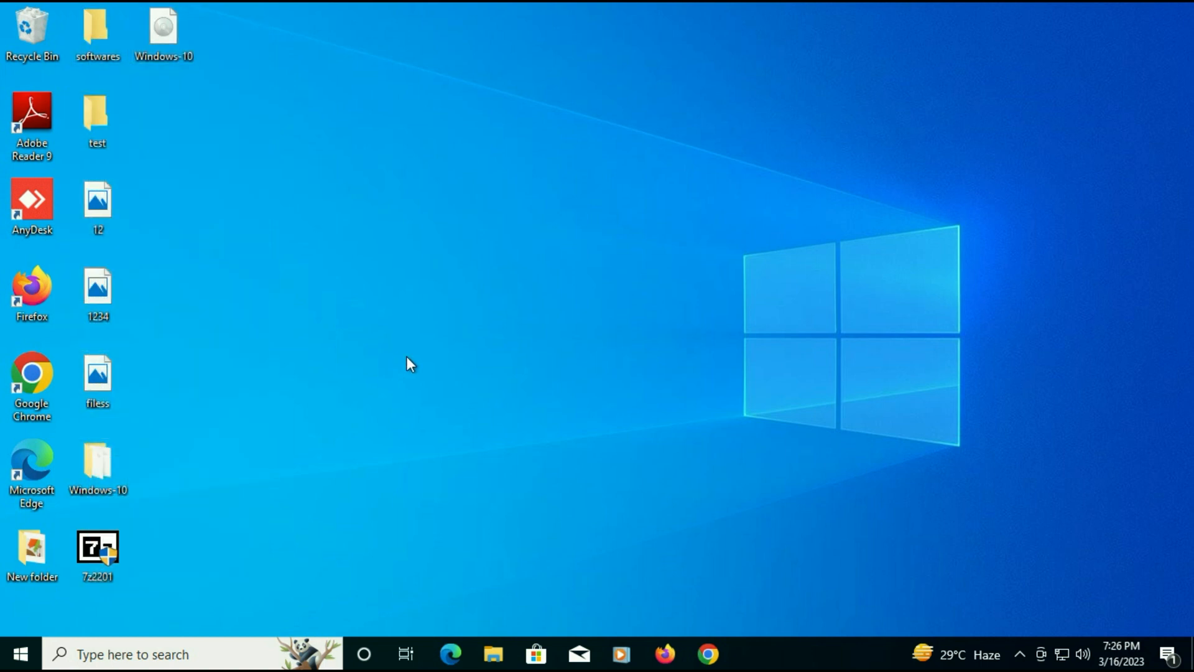
left_click(494, 654)
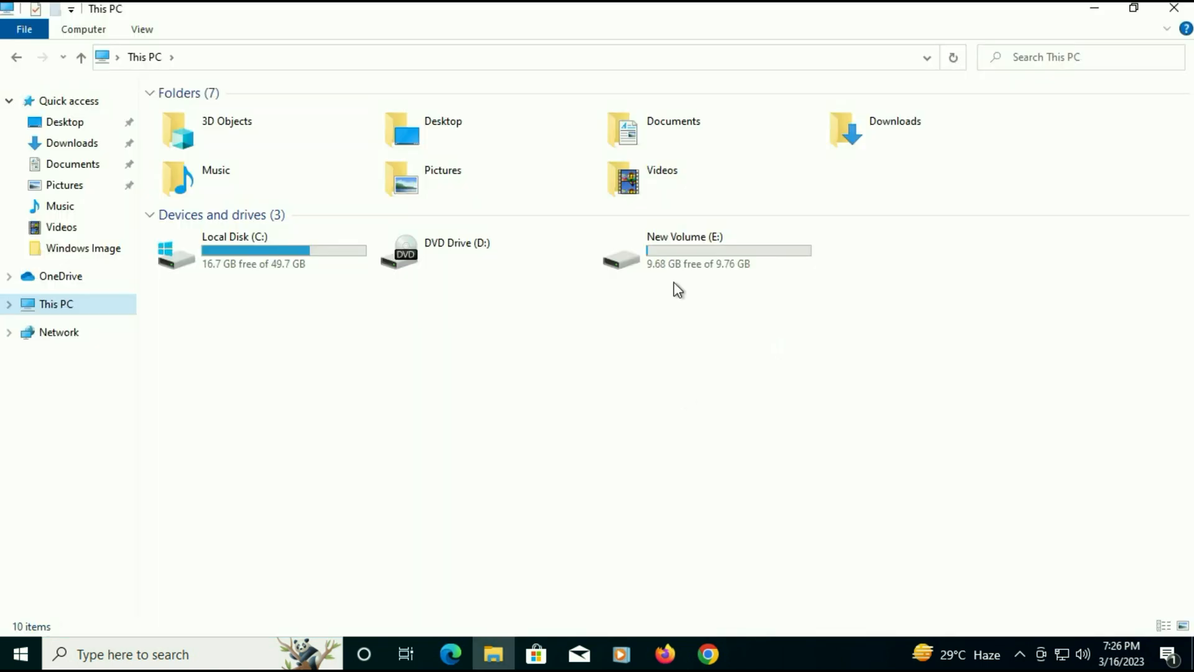
left_click(702, 252)
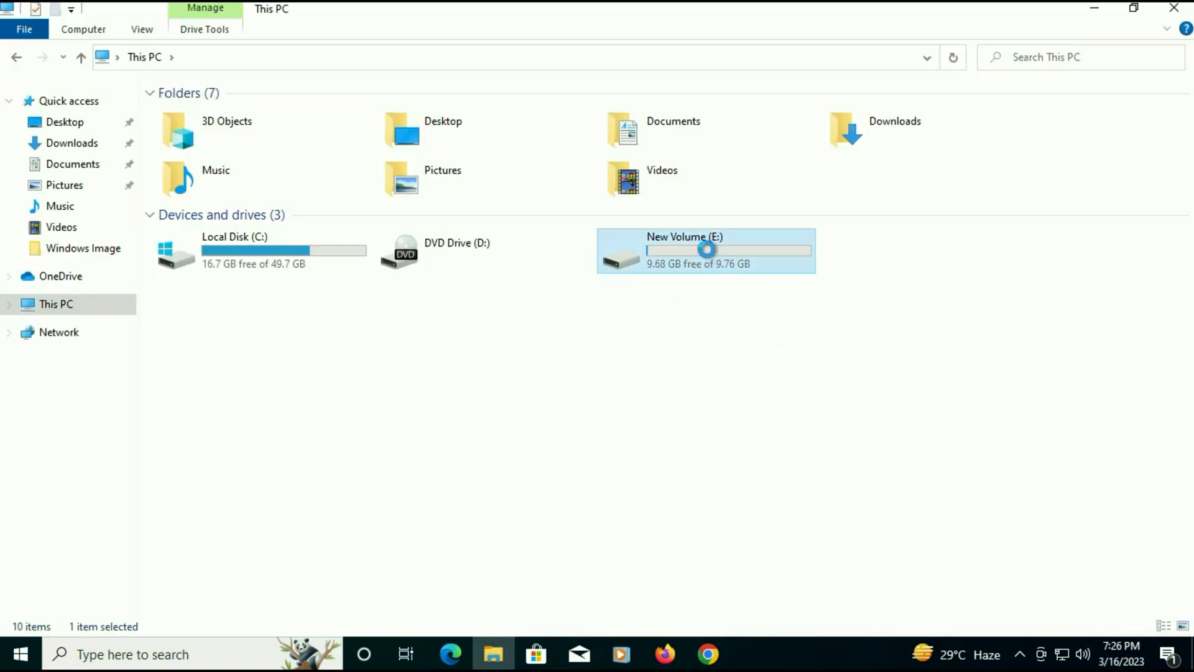
double_click(705, 251)
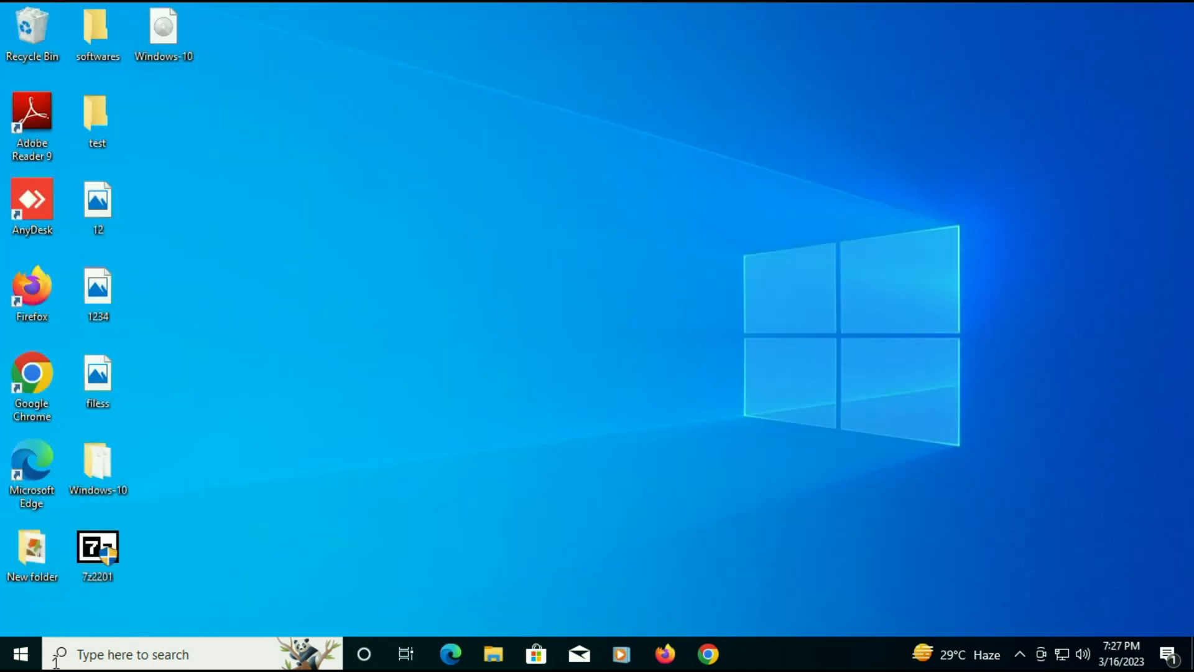
- Check Programs and Features in Control Panel lists 7-Zip 22.01, then minimize it
type("control Panel")
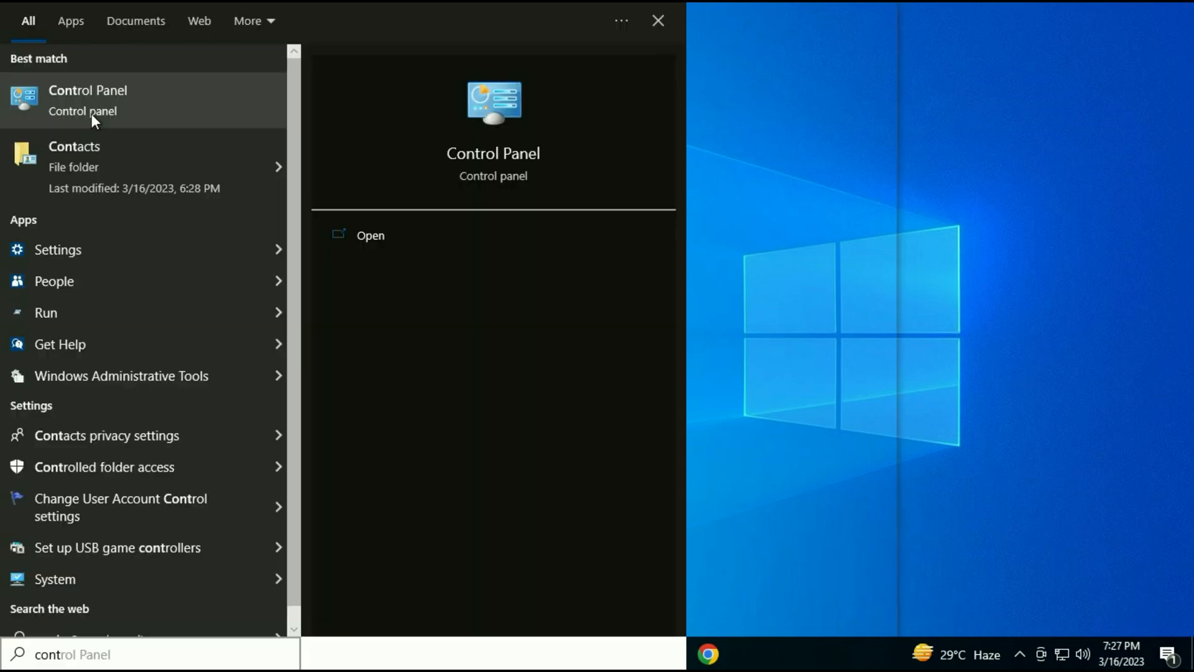
left_click(87, 90)
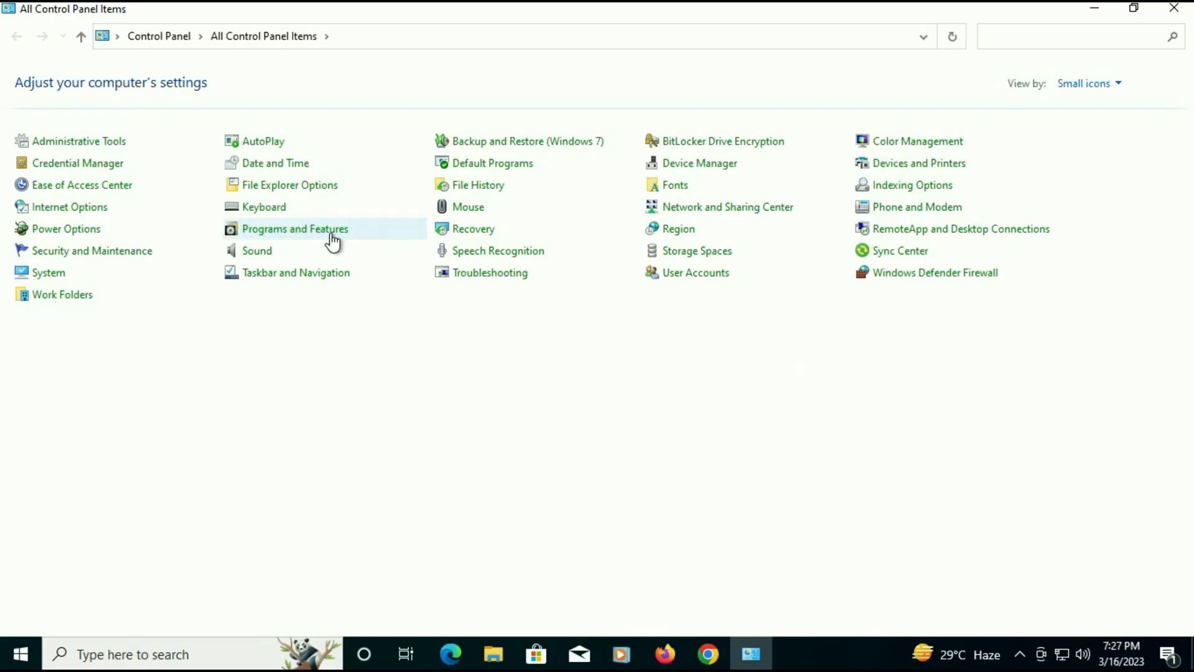
left_click(295, 229)
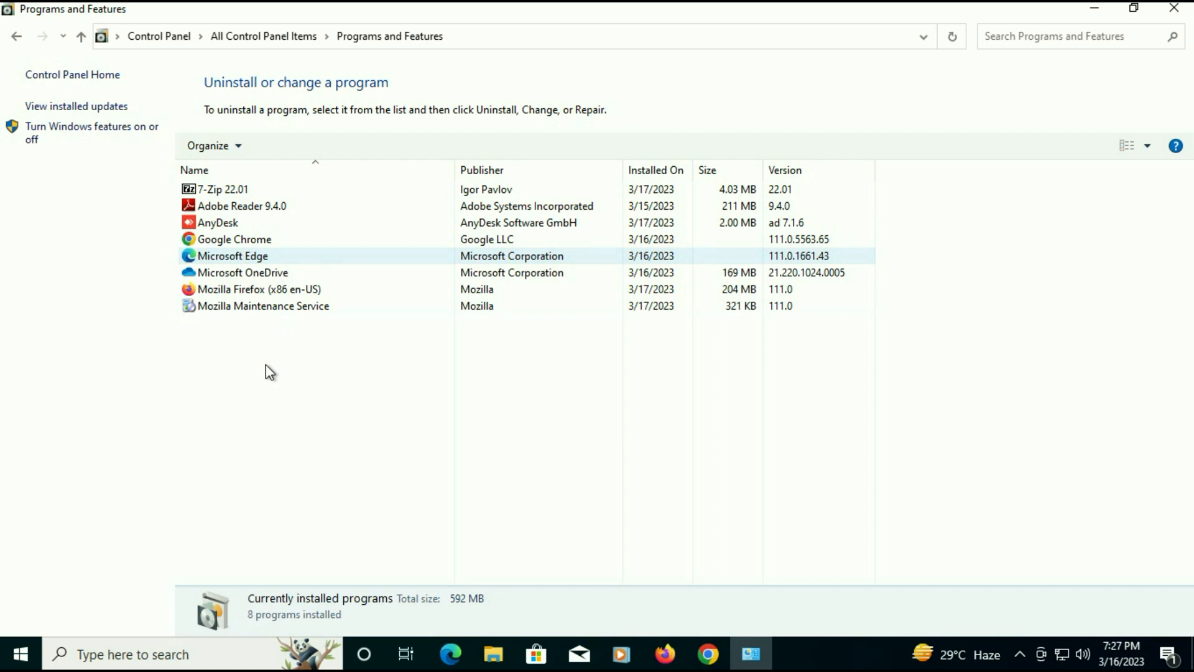
left_click(270, 384)
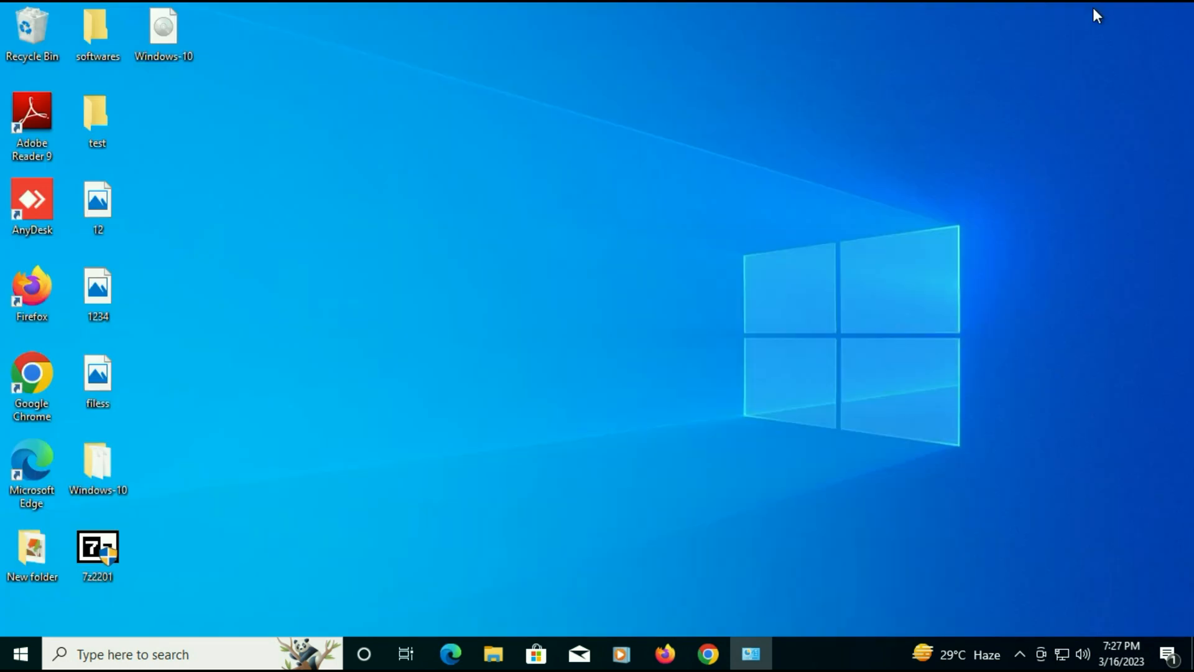
mouse_move(490, 258)
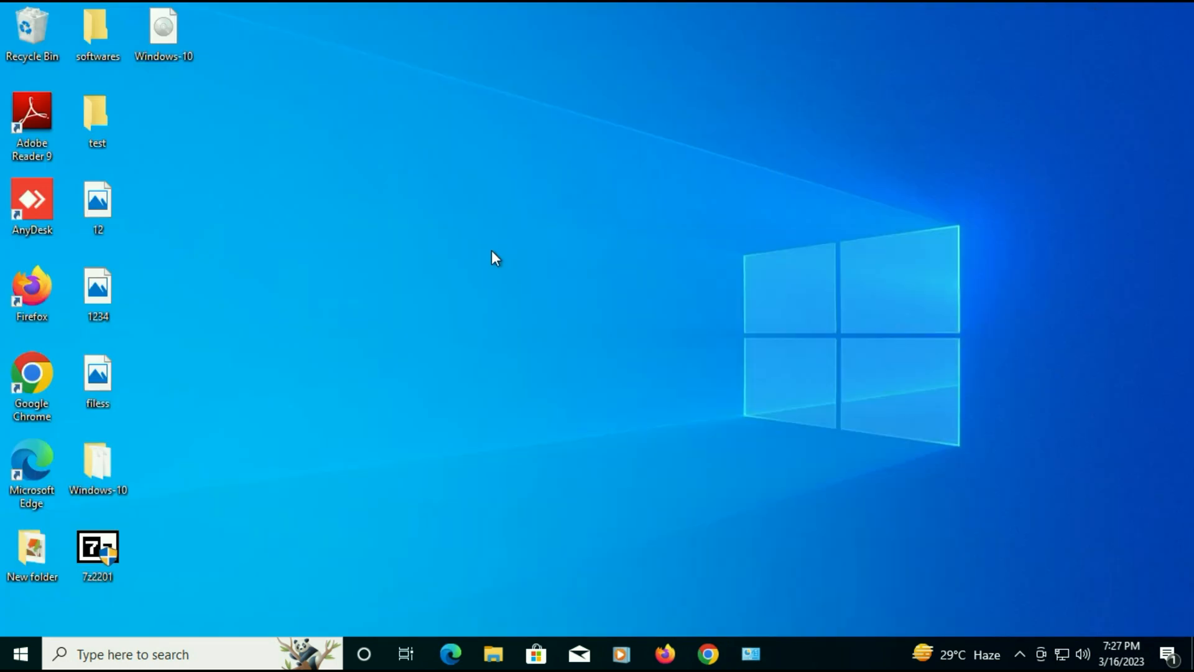